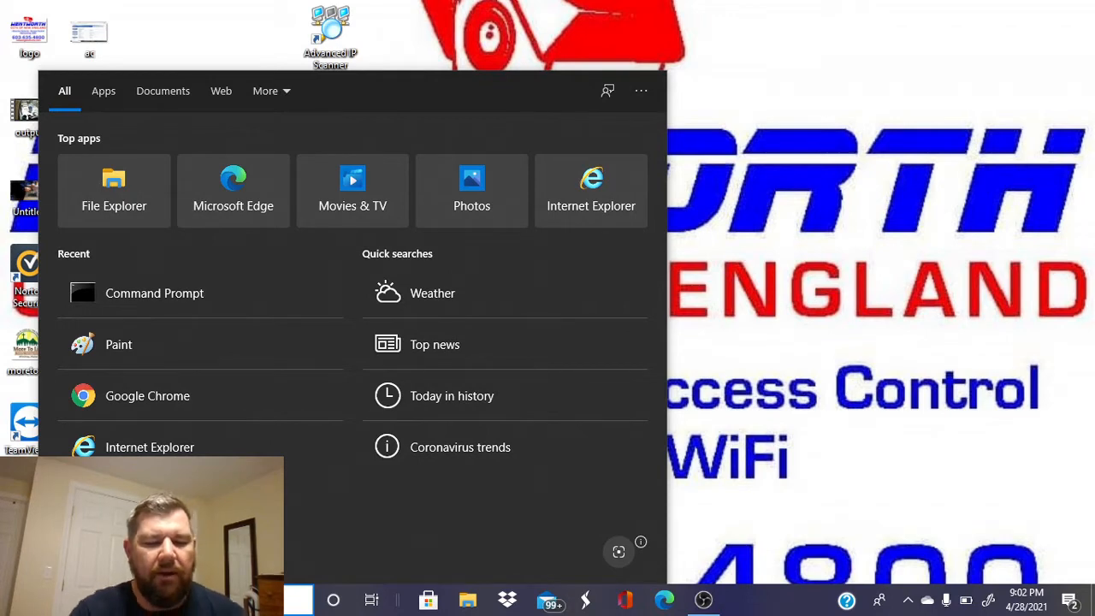
Run ipconfig in Command Prompt to read gateway 192.168.88.1, then close the window.
type("cmd")
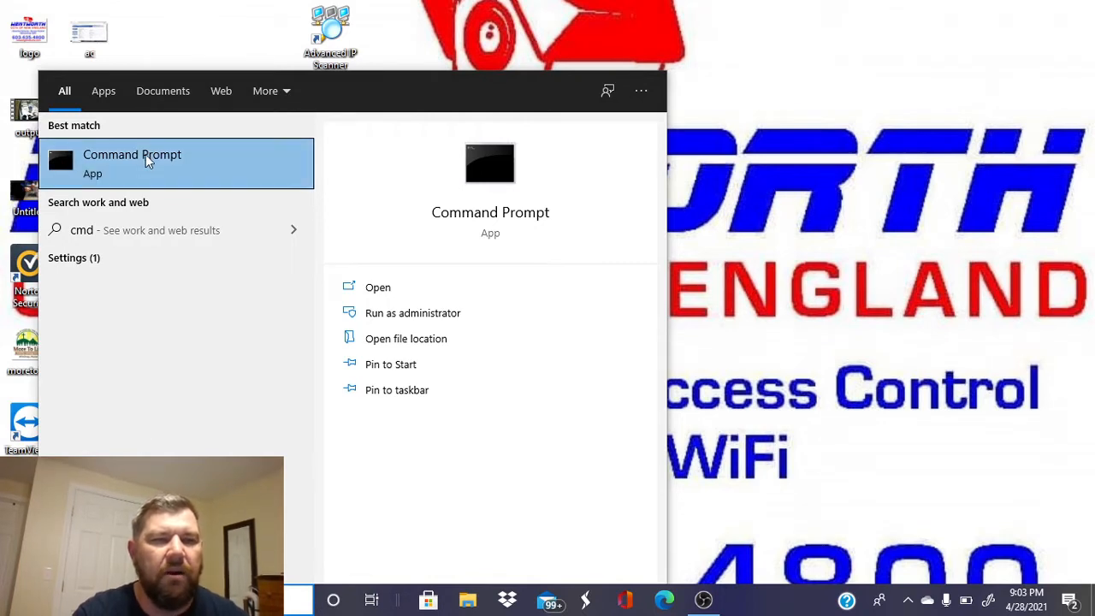
left_click(131, 163)
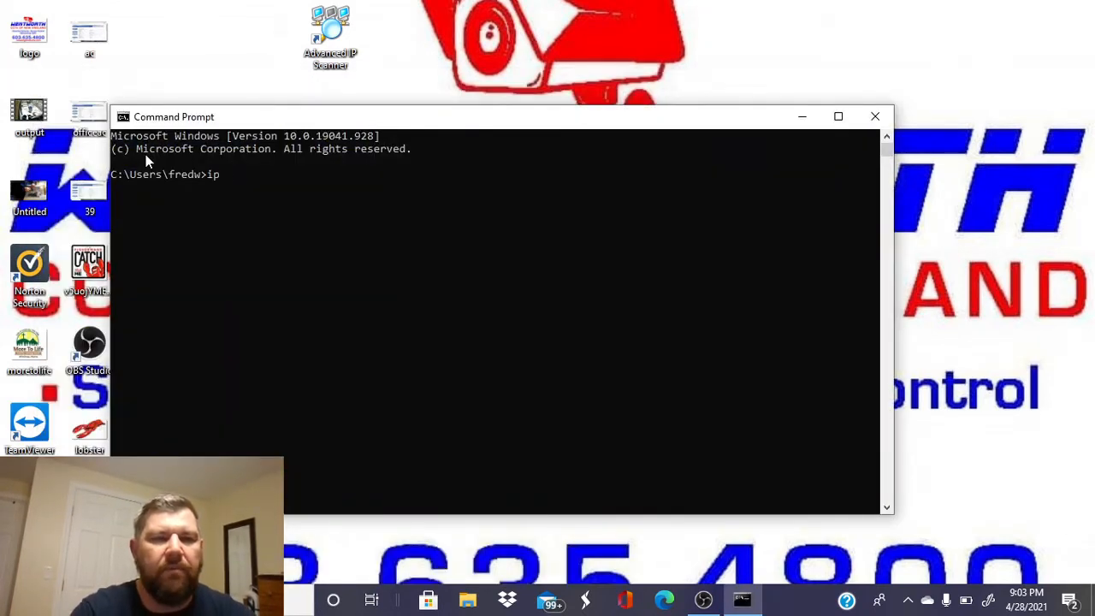
type("config")
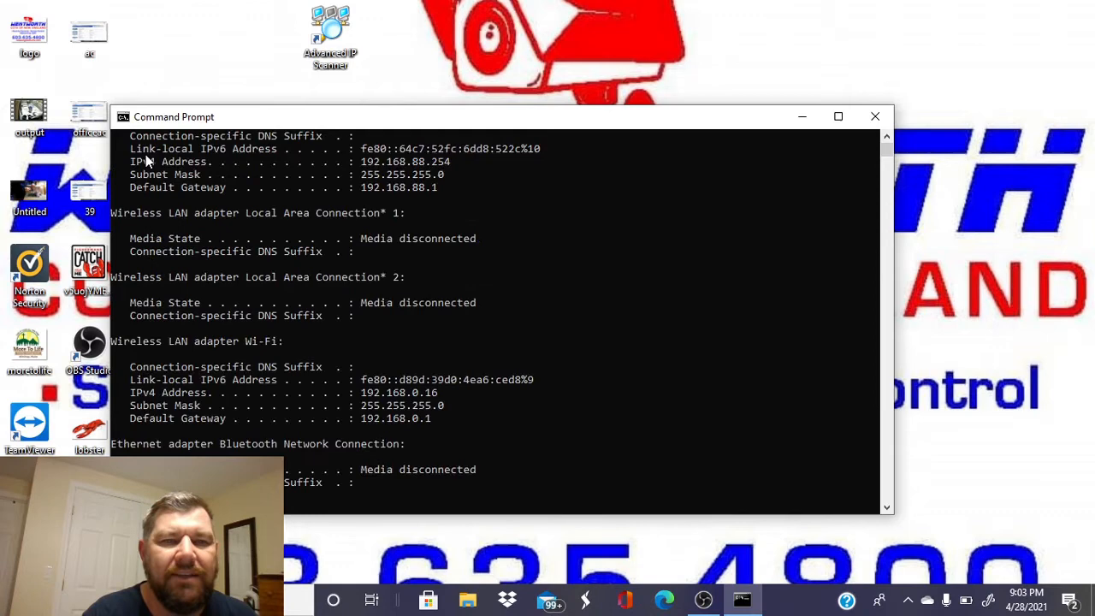
mouse_move(174, 184)
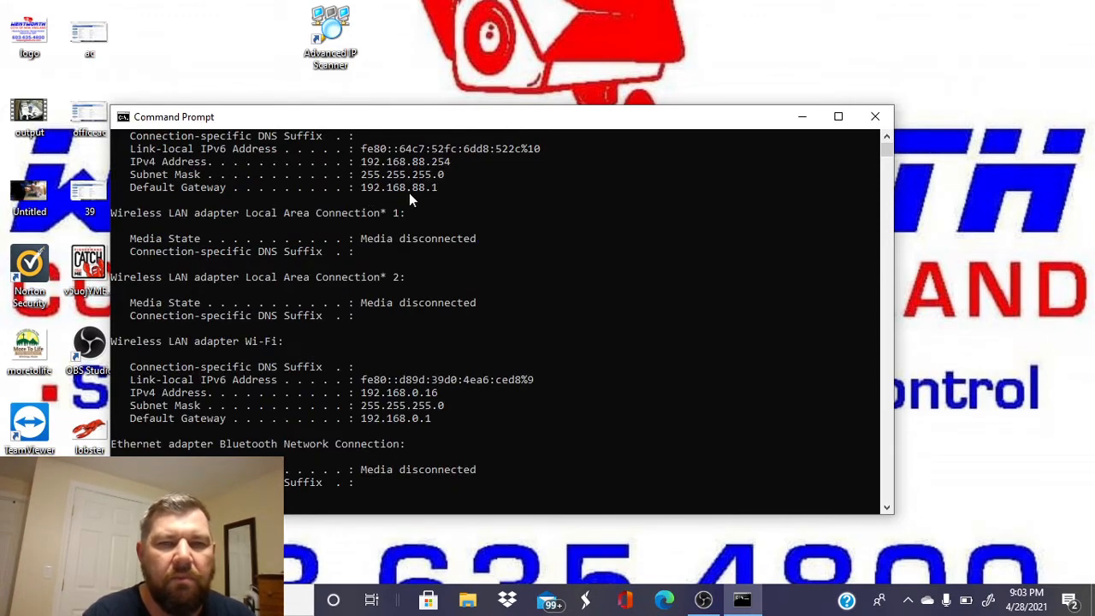
mouse_move(547, 212)
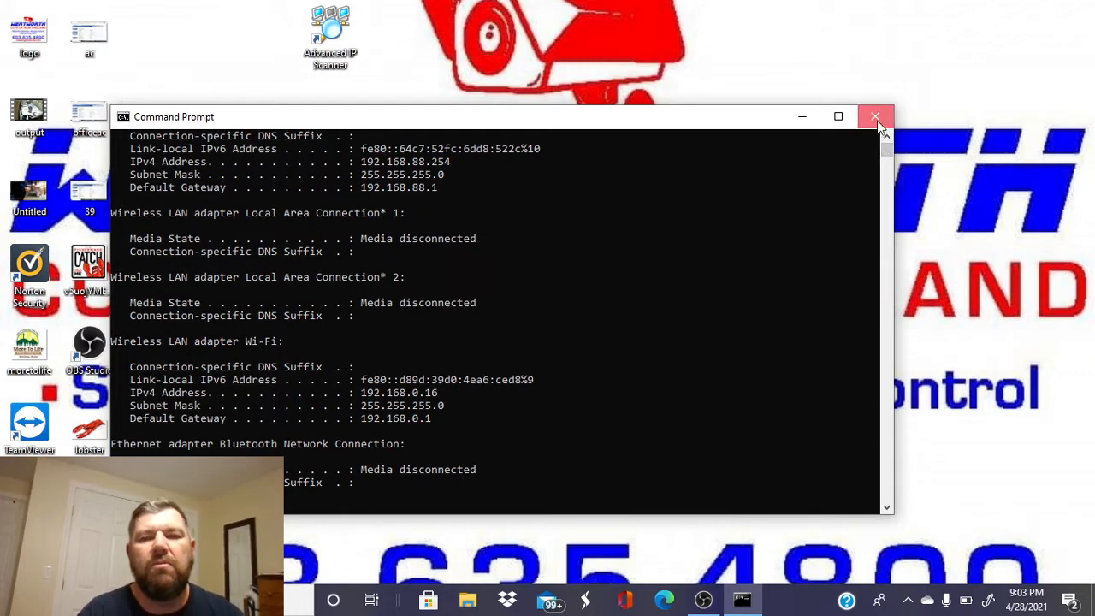
left_click(876, 117)
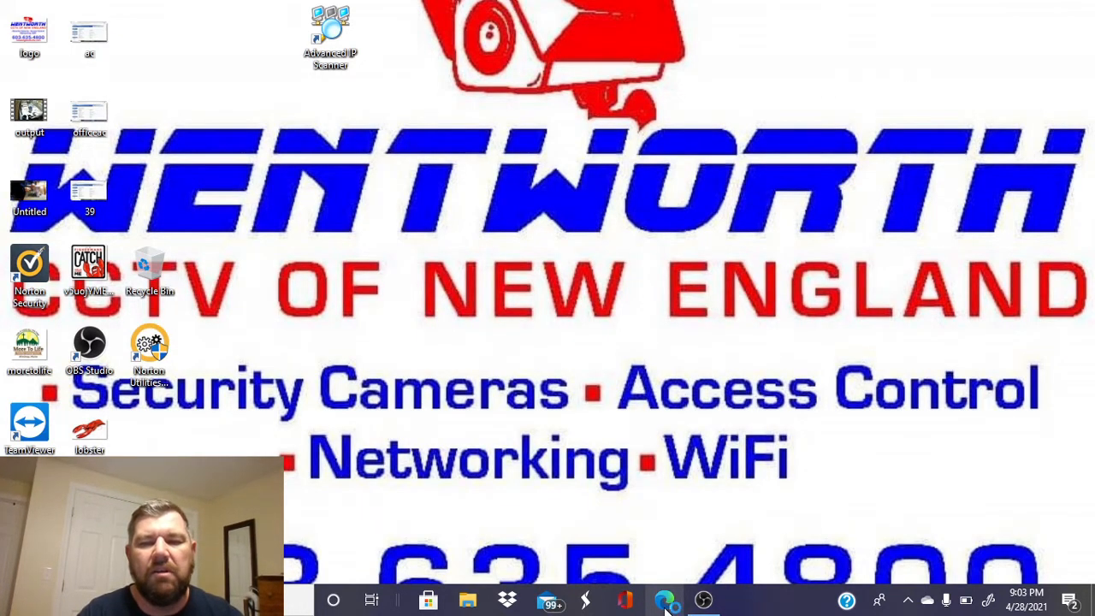
Bring up the router's web interface at 192.168.88.1 in Edge.
left_click(664, 599)
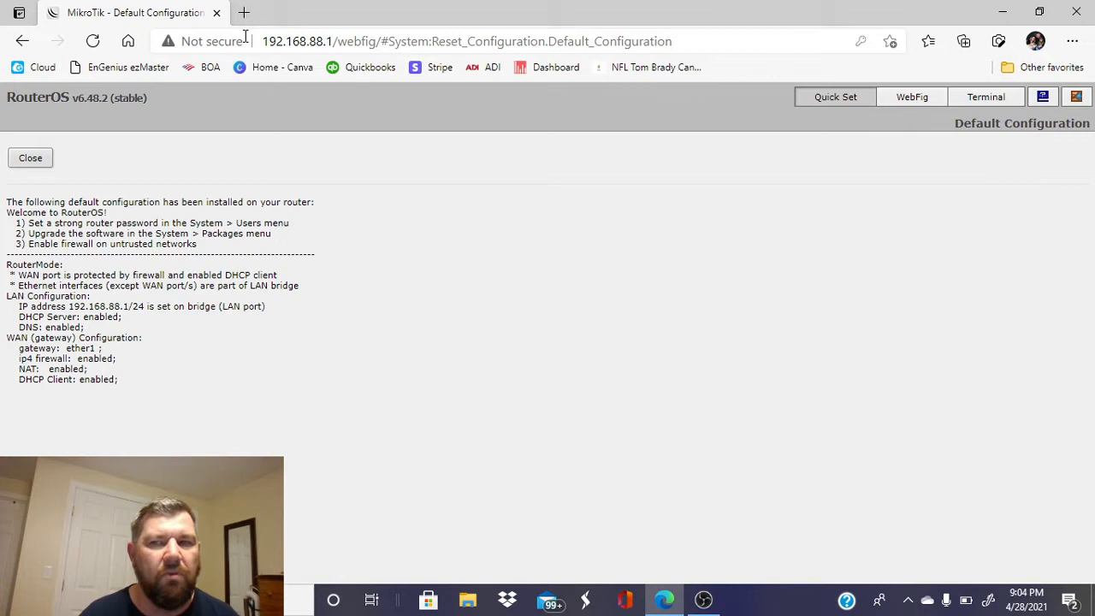
mouse_move(532, 21)
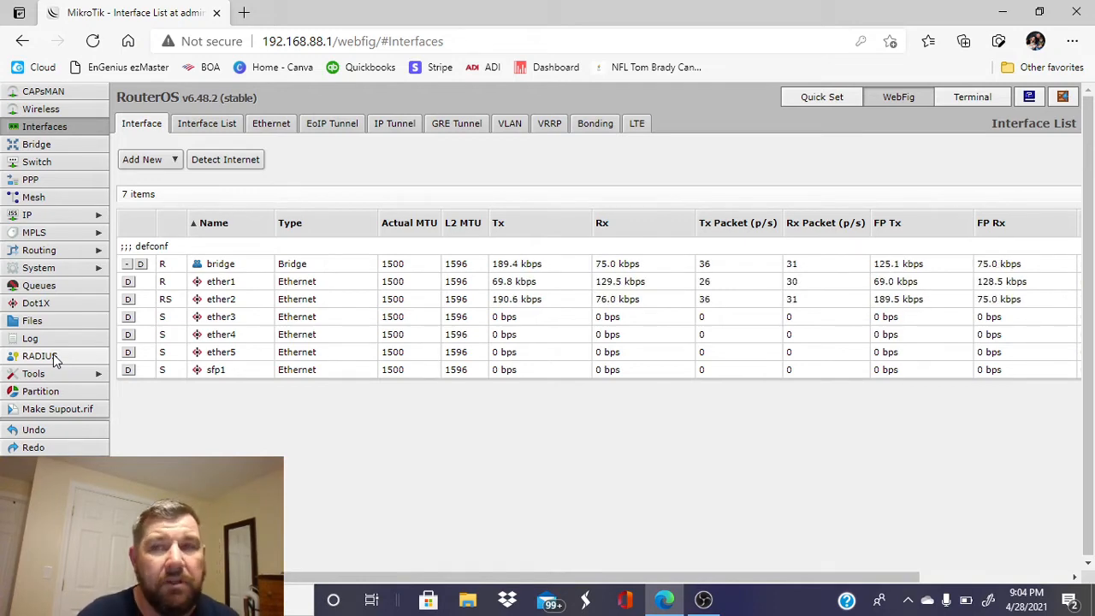
left_click(821, 96)
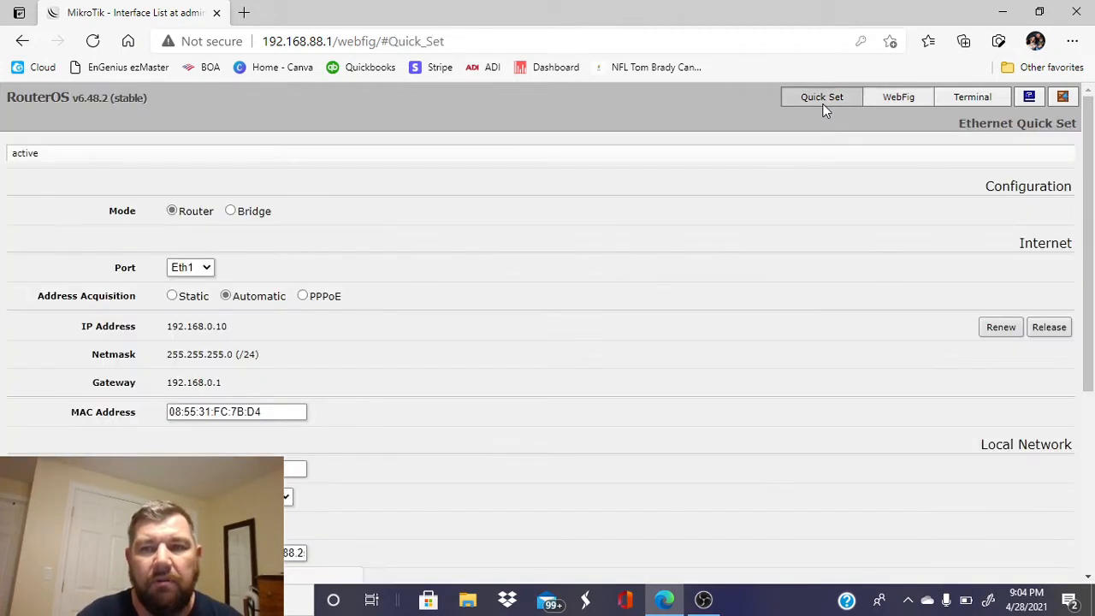
scroll("down", 3)
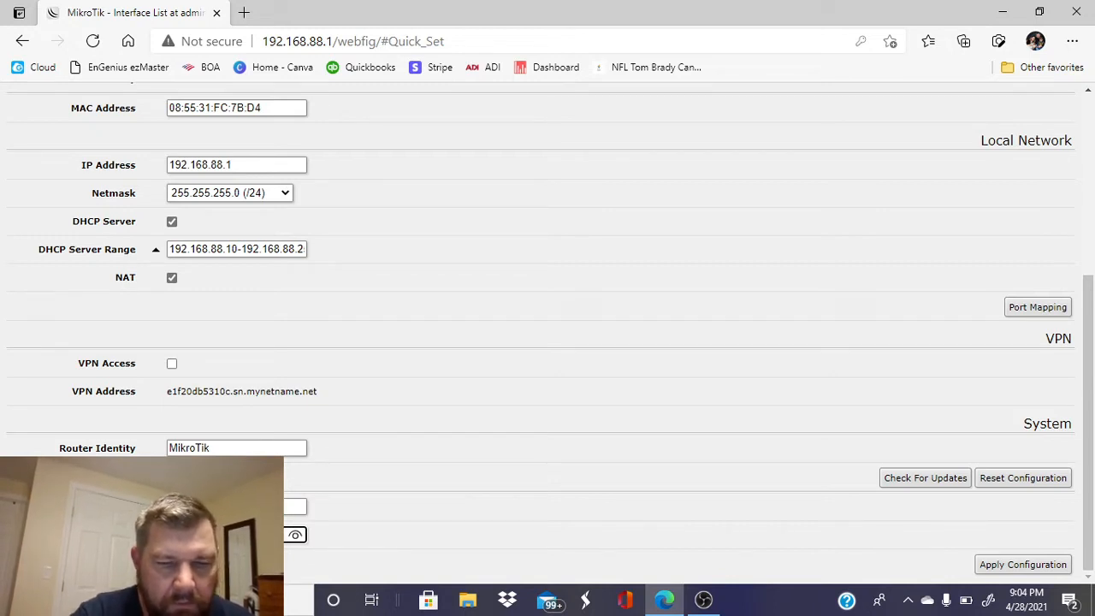
mouse_move(962, 501)
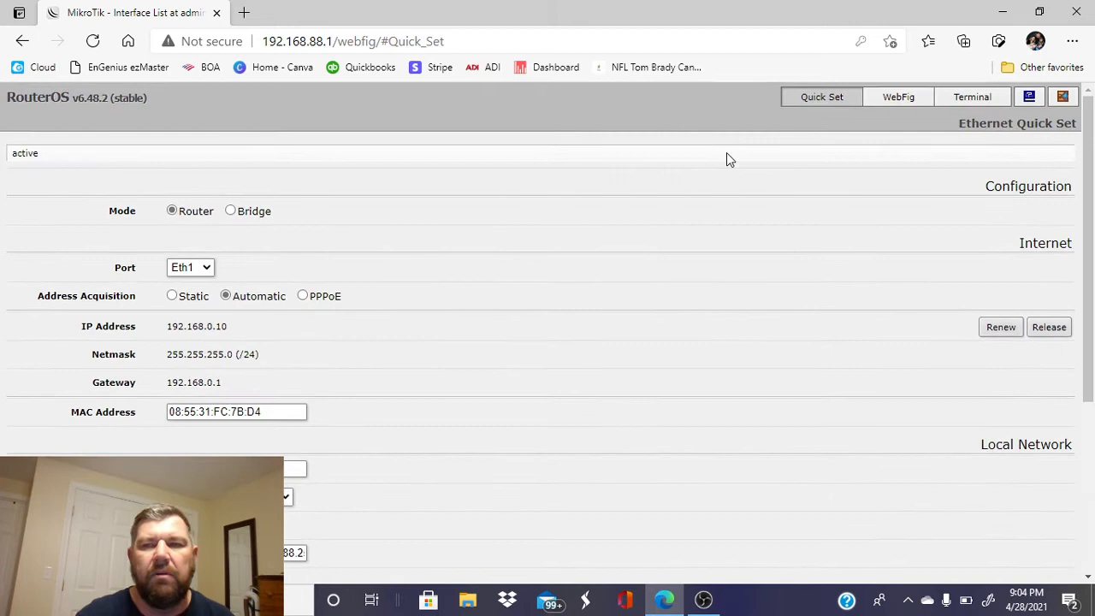
left_click(898, 96)
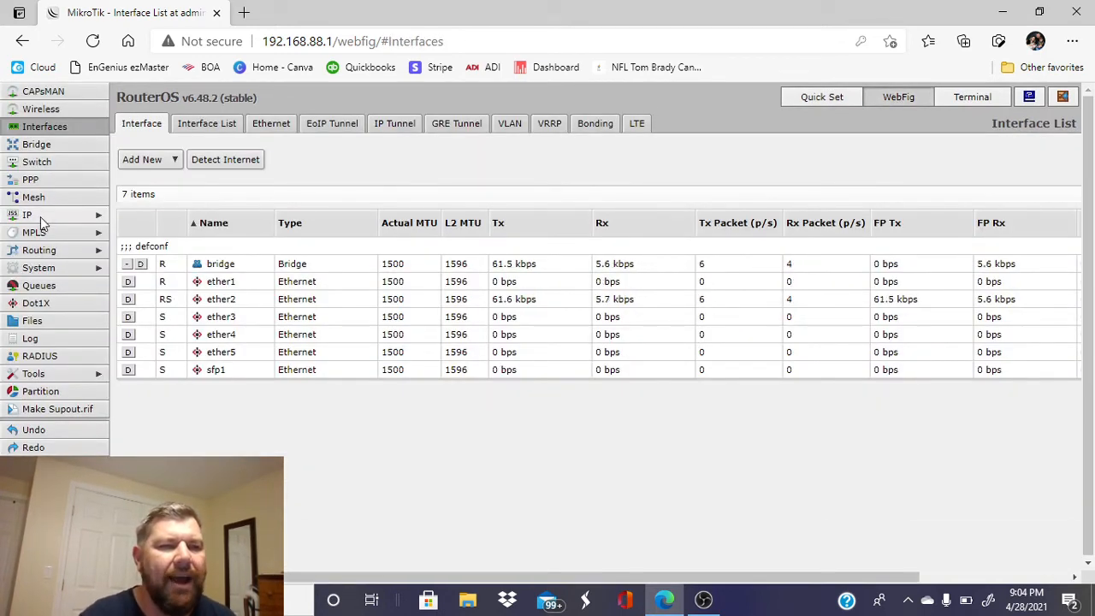
Enable DDNS under IP > Cloud and select the DNS name e1f20db5310c.sn.mynetname.net for copying.
left_click(27, 214)
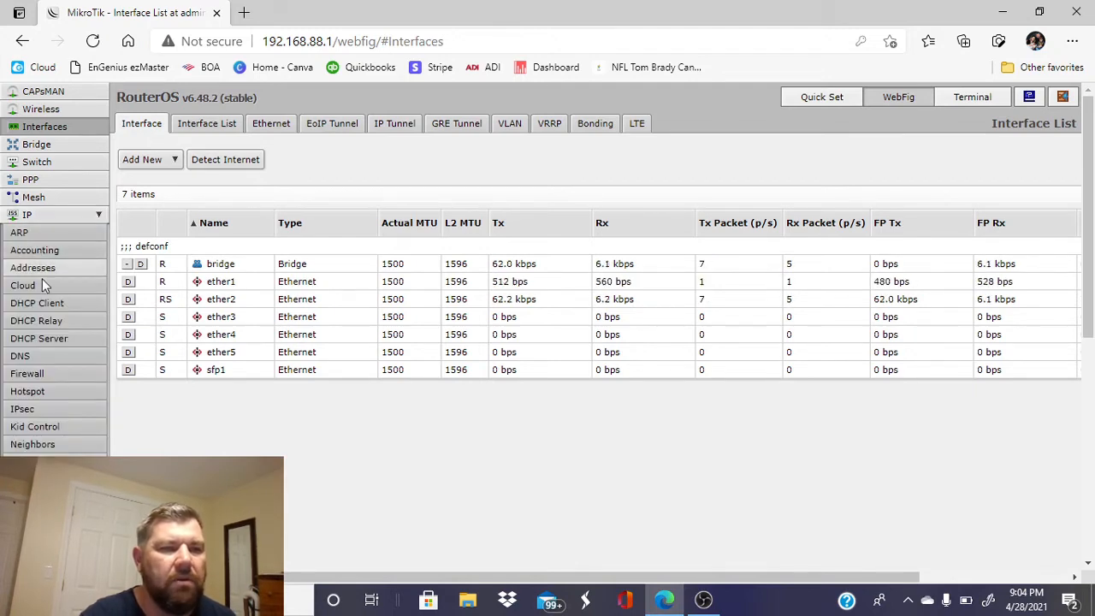
left_click(24, 284)
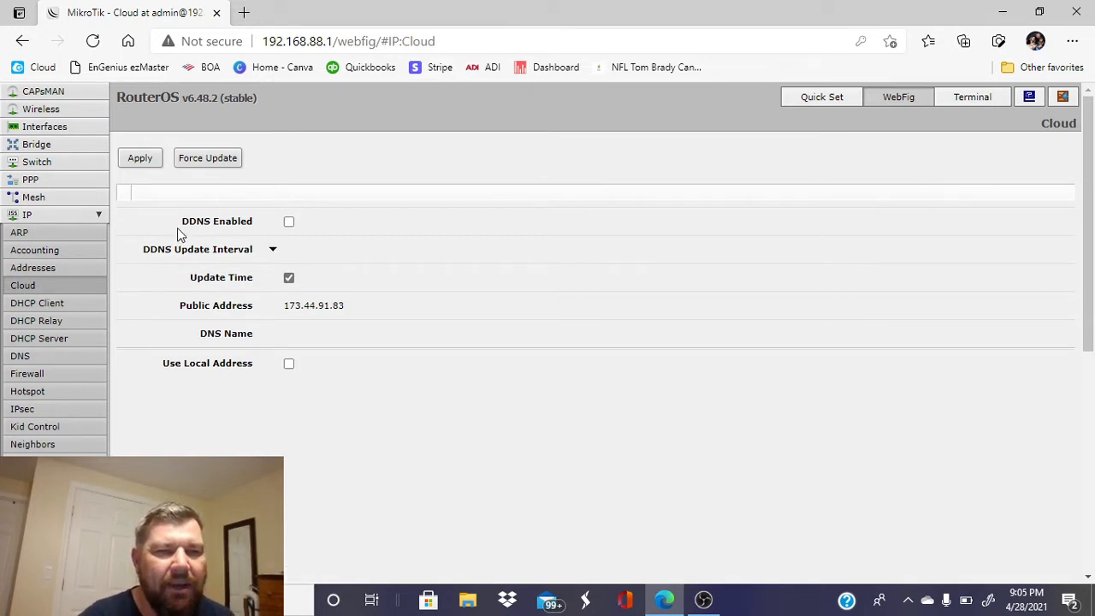
left_click(288, 223)
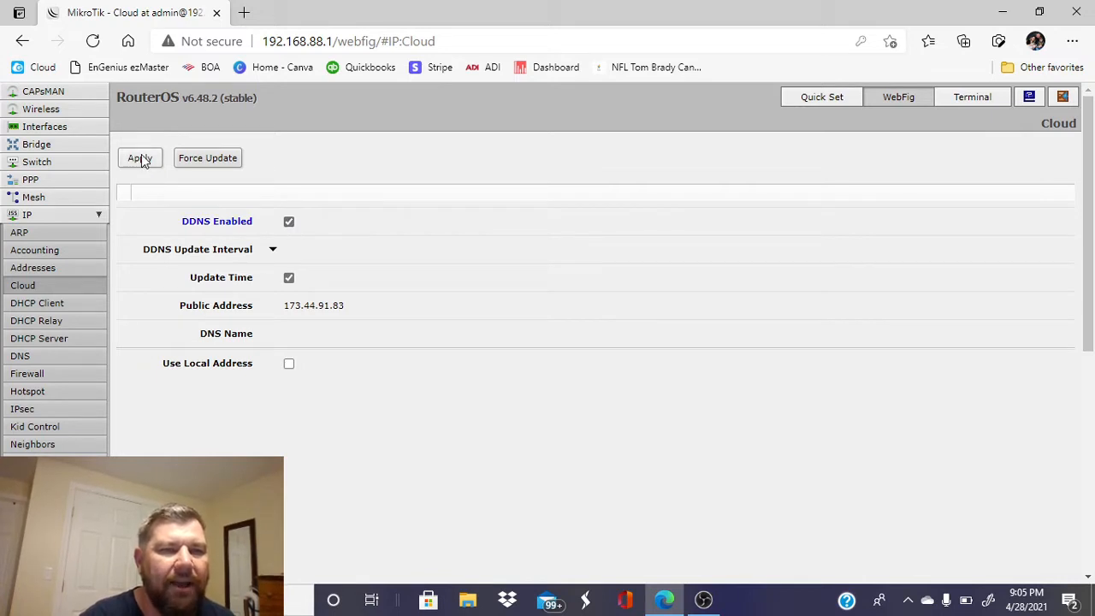
left_click(140, 158)
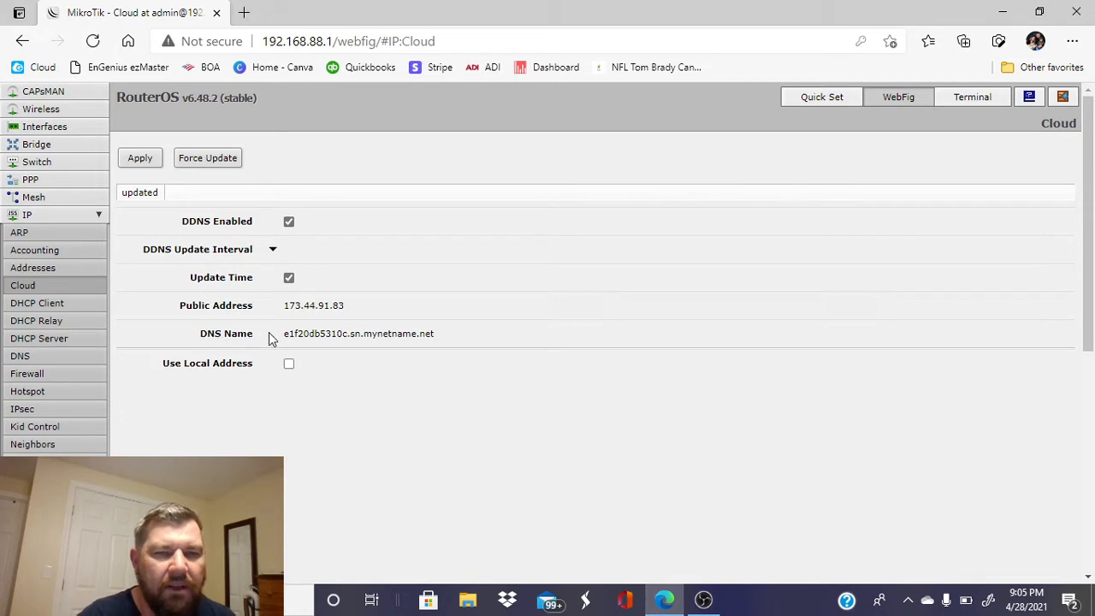
left_click_drag(284, 332, 352, 331)
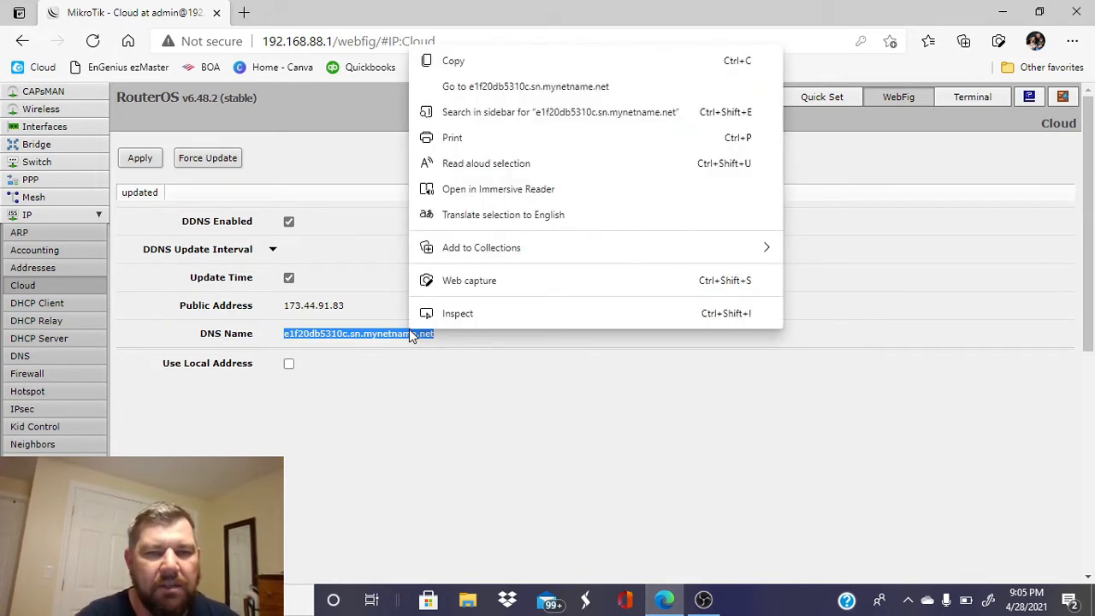
mouse_move(454, 62)
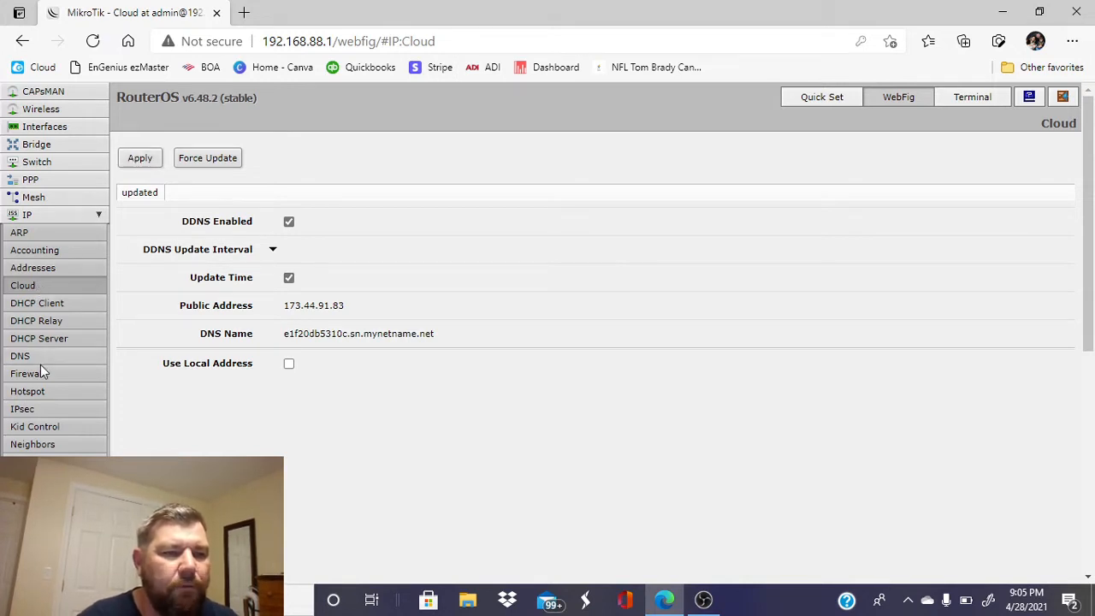
Confirm the winbox service on port 8291 in IP > Services and apply it.
scroll("down", 3)
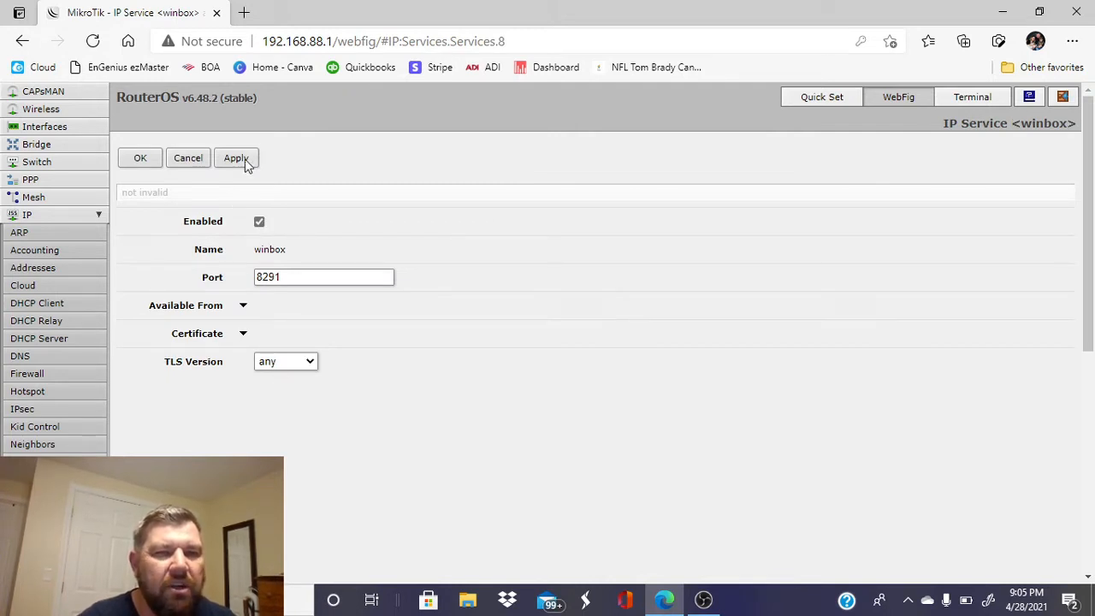
left_click(140, 158)
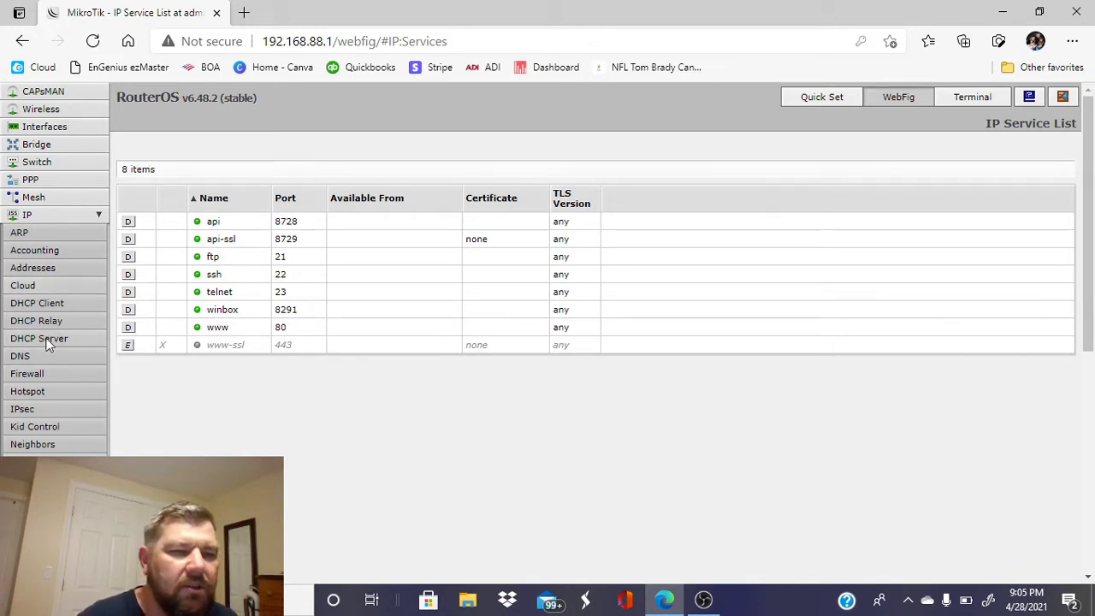
Start a new firewall filter rule with chain input, protocol tcp and destination port 8291.
left_click(27, 373)
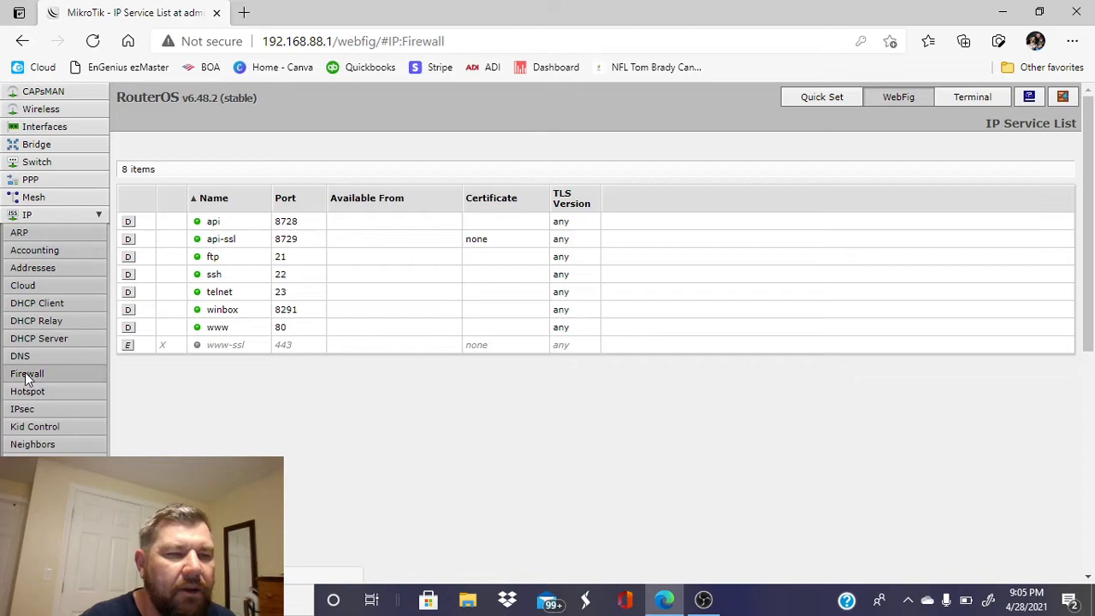
left_click(28, 373)
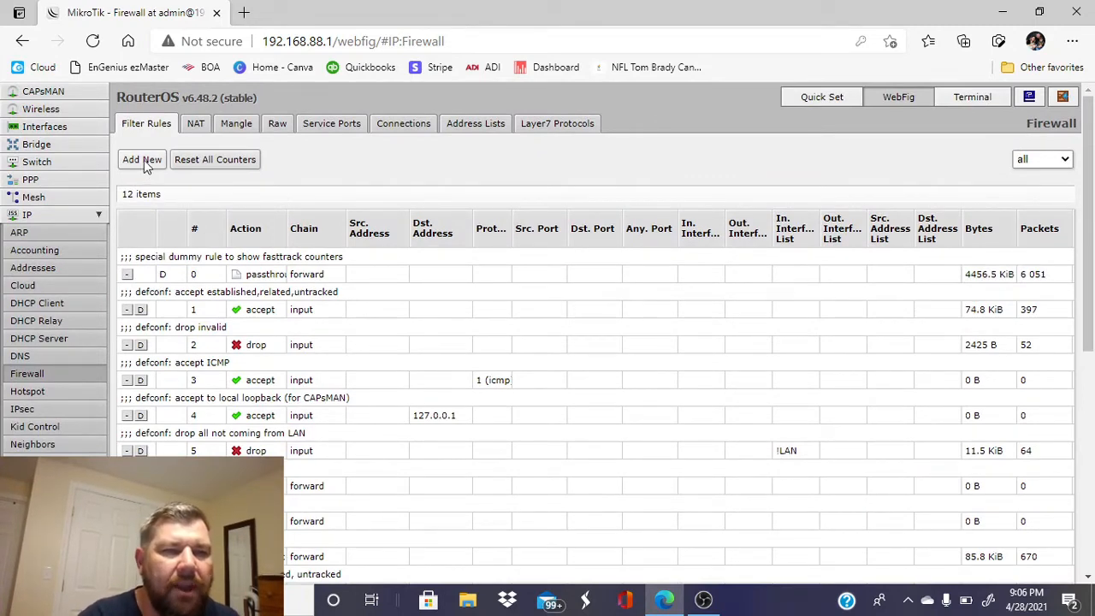
left_click(140, 159)
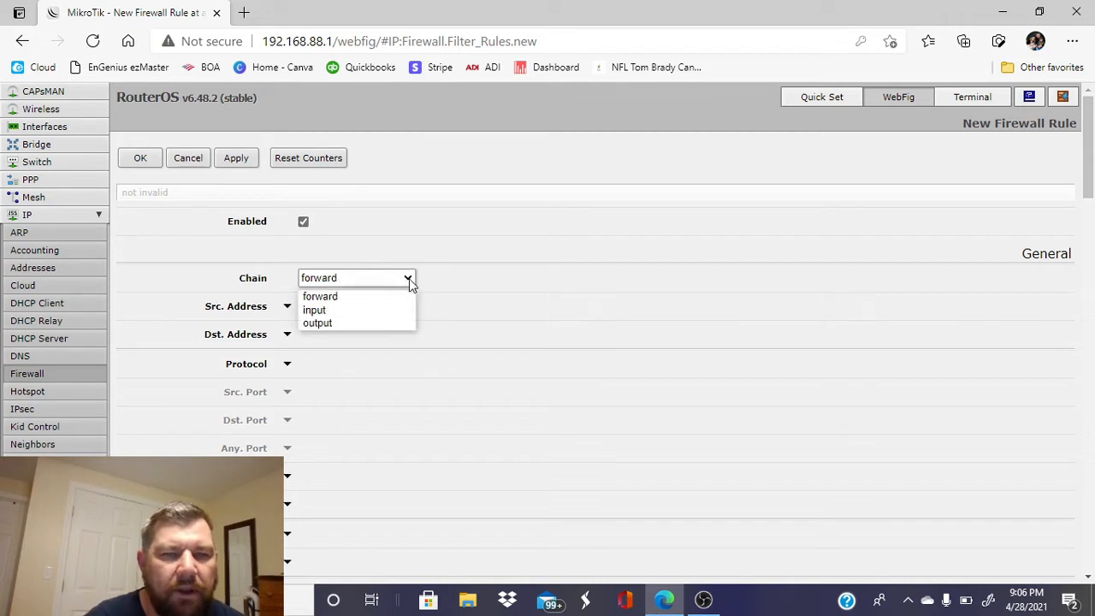
left_click(315, 309)
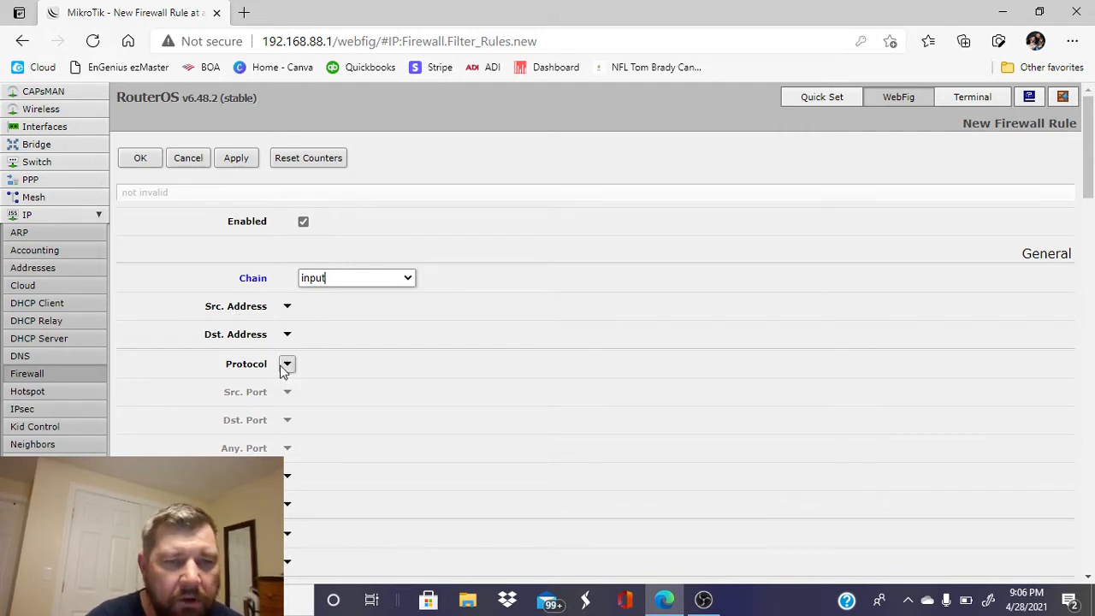
left_click(287, 363)
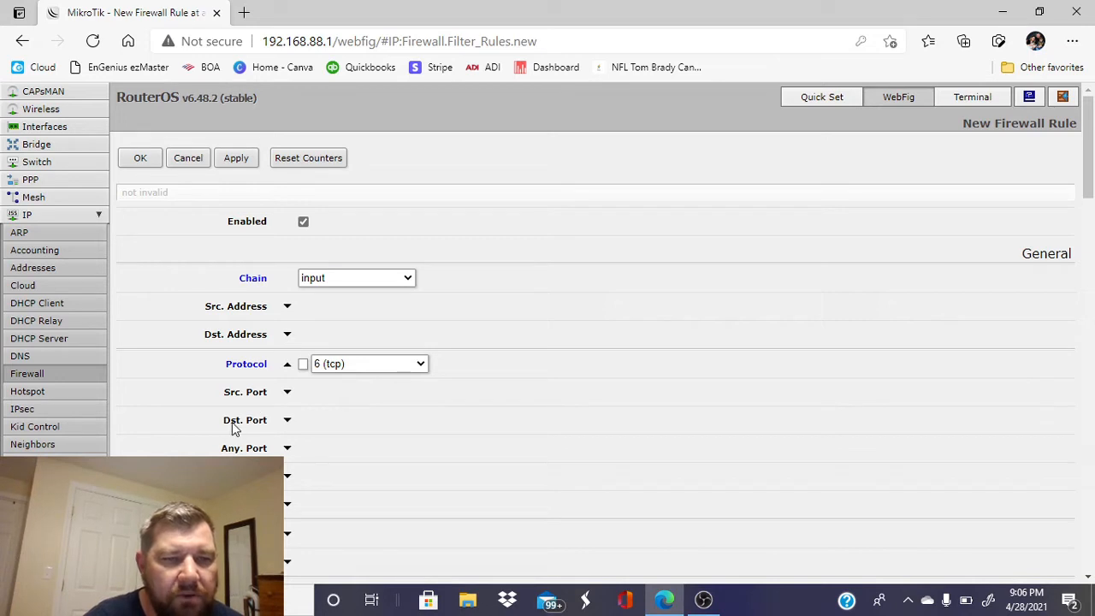
mouse_move(267, 428)
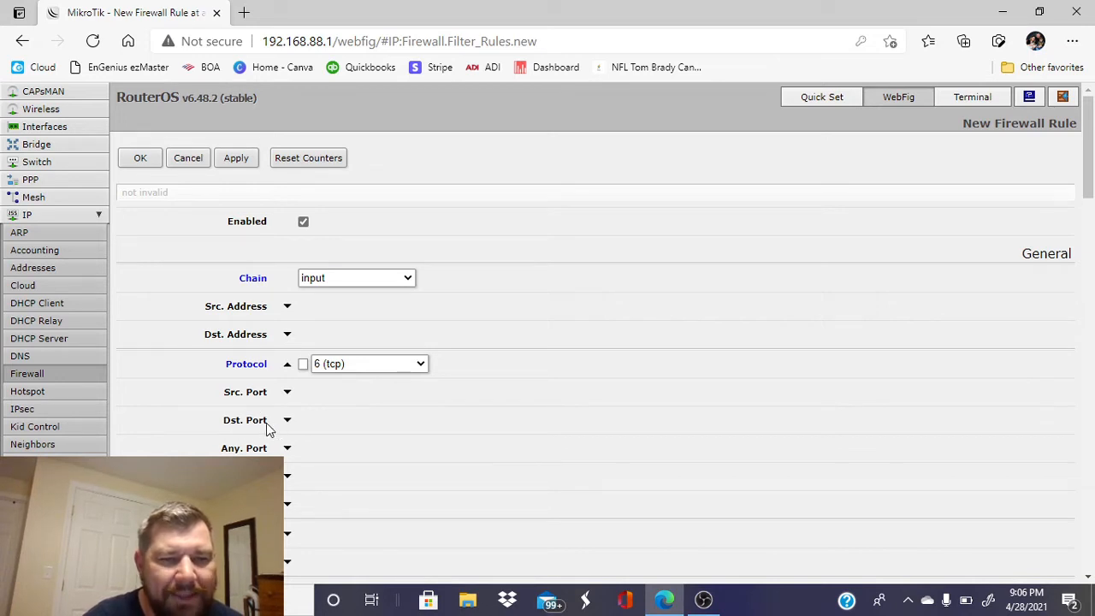
mouse_move(253, 405)
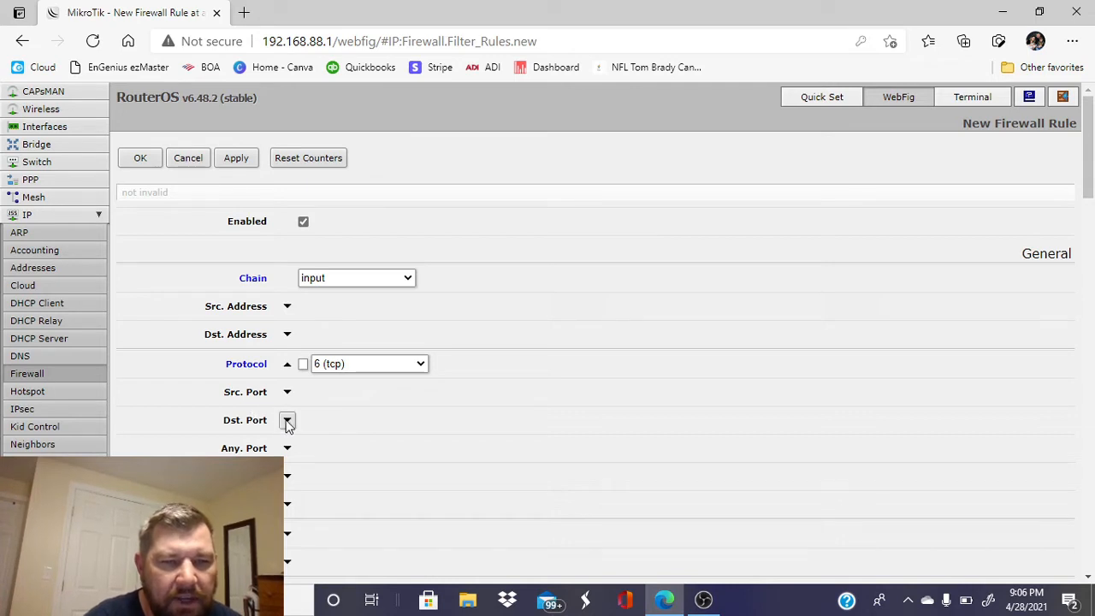
left_click(287, 420)
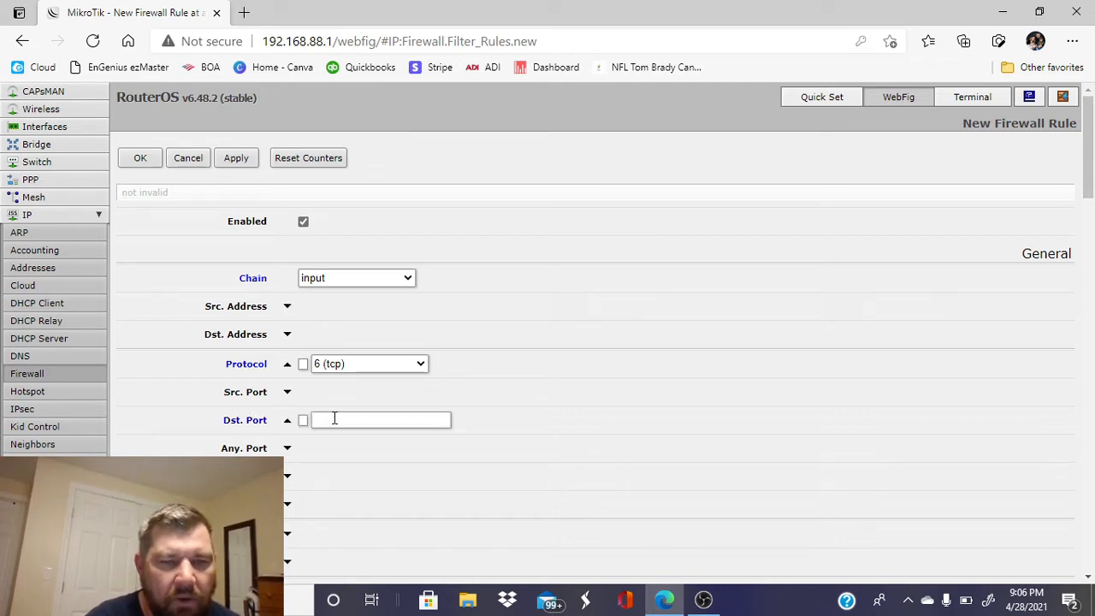
type("8291")
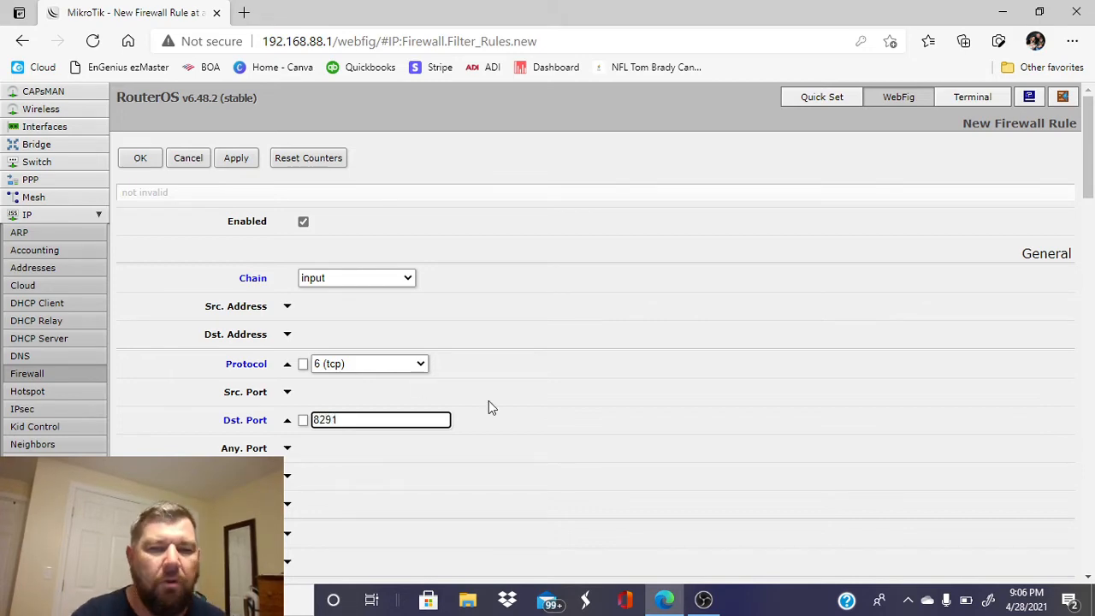
Set the rule's action to accept and comment it Winbox.
scroll("down", 3)
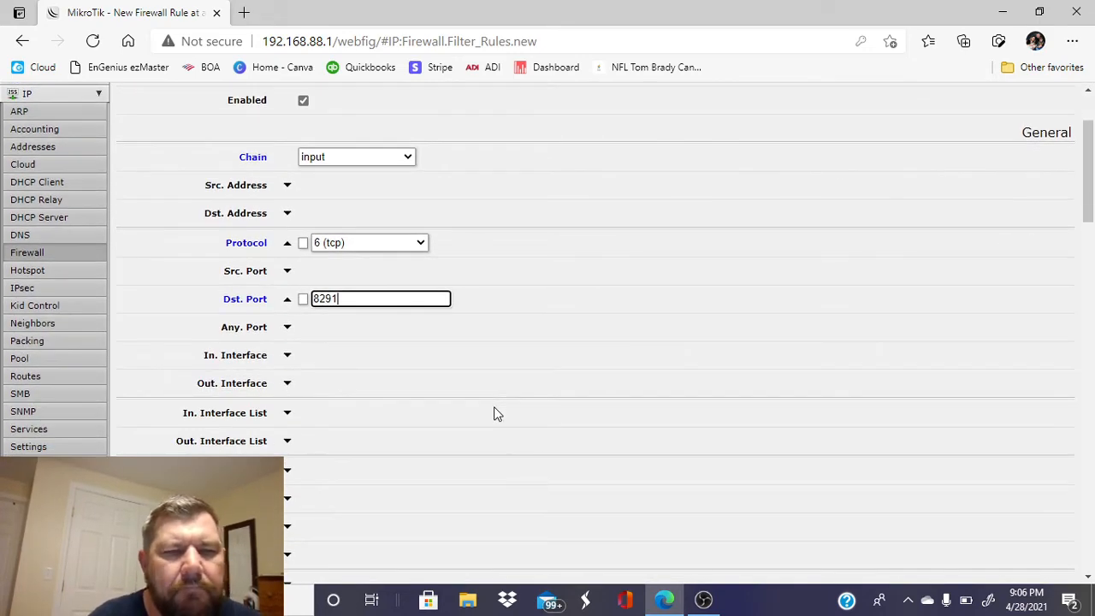
scroll("down", 3)
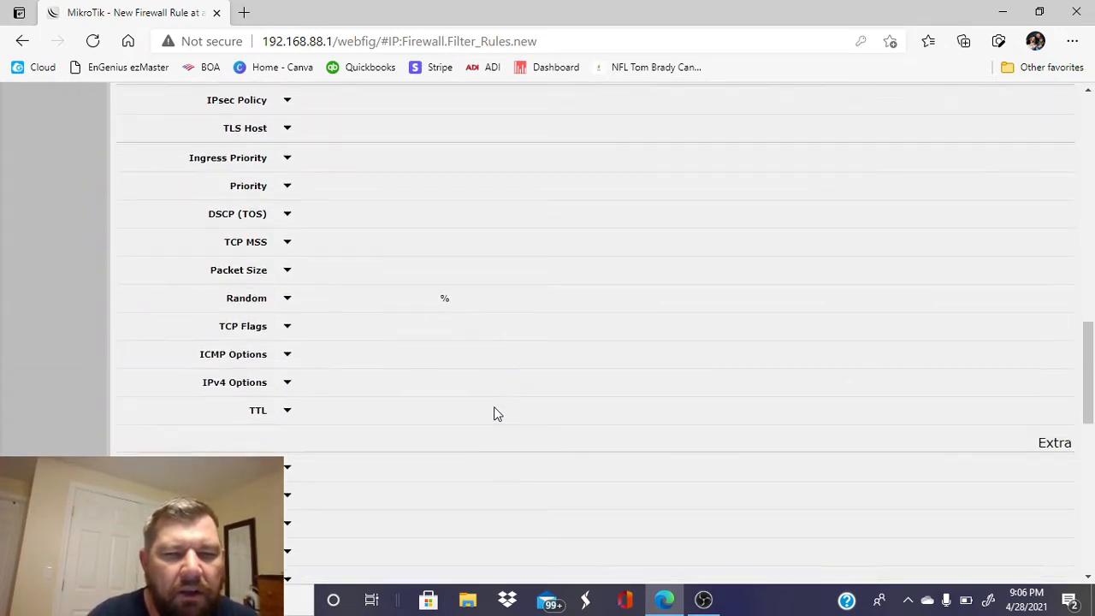
scroll("down", 3)
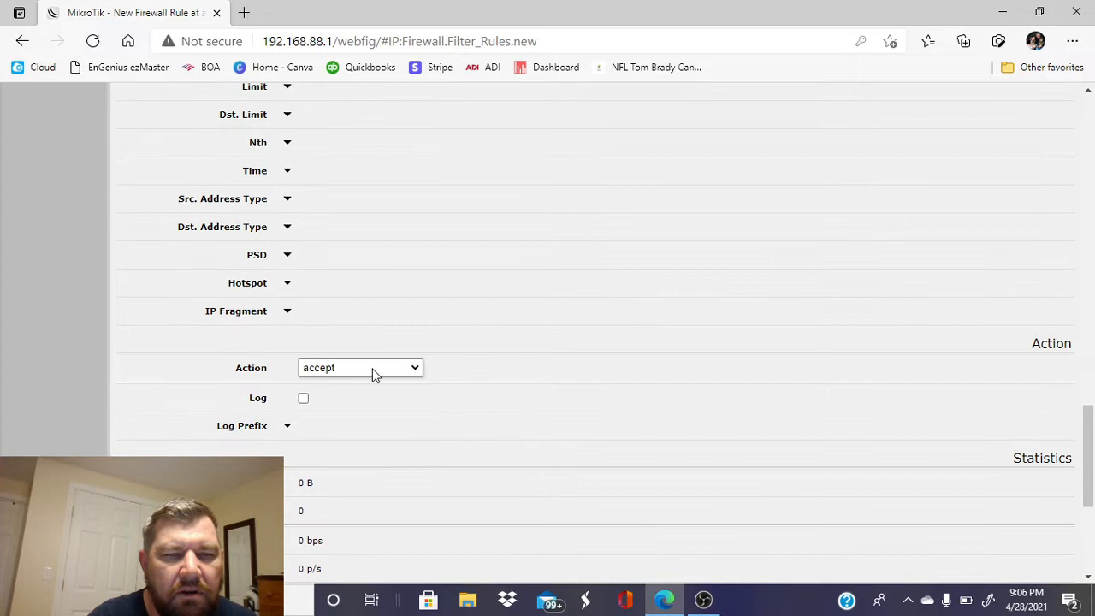
left_click(359, 366)
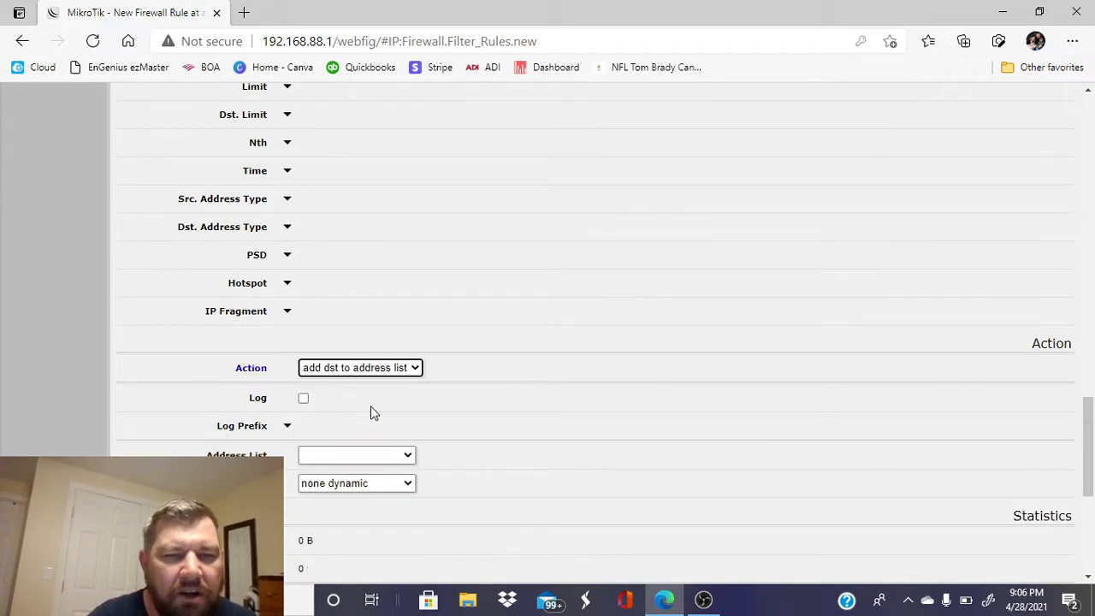
left_click(359, 366)
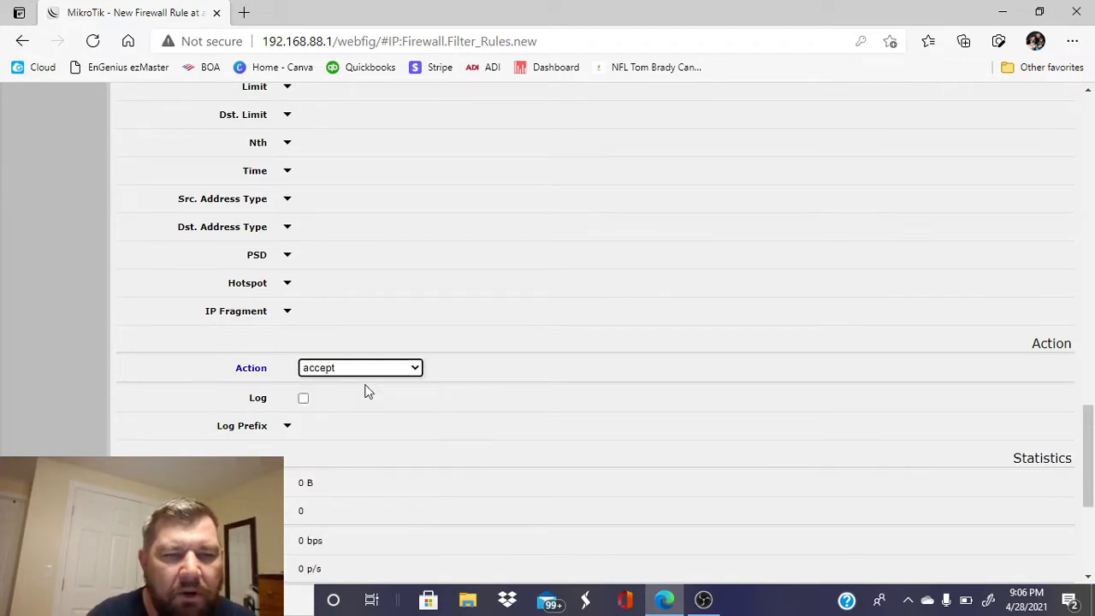
scroll("down", 3)
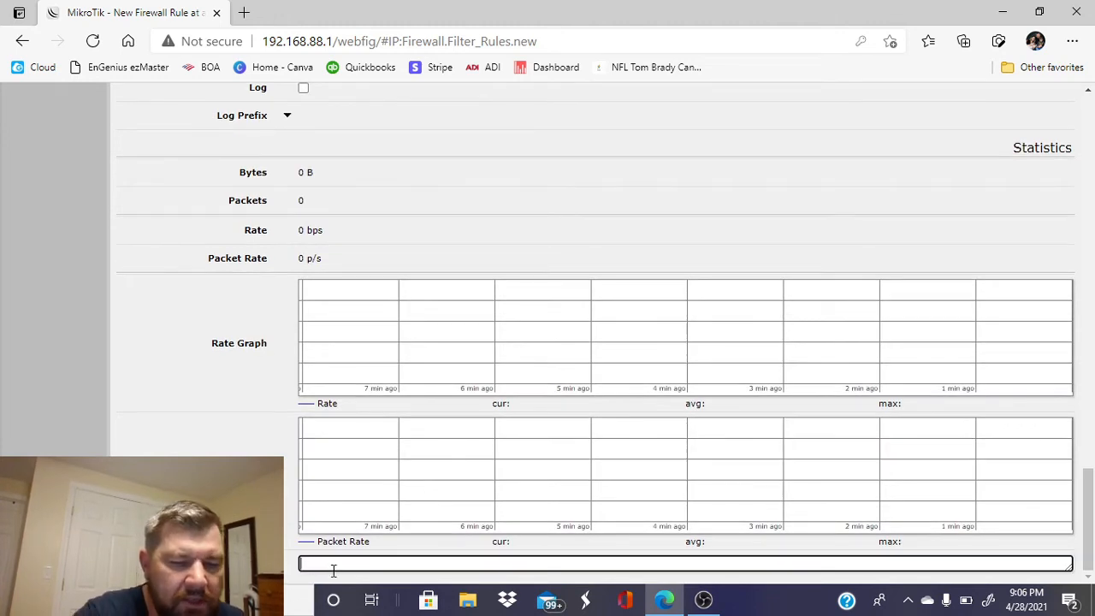
type("win")
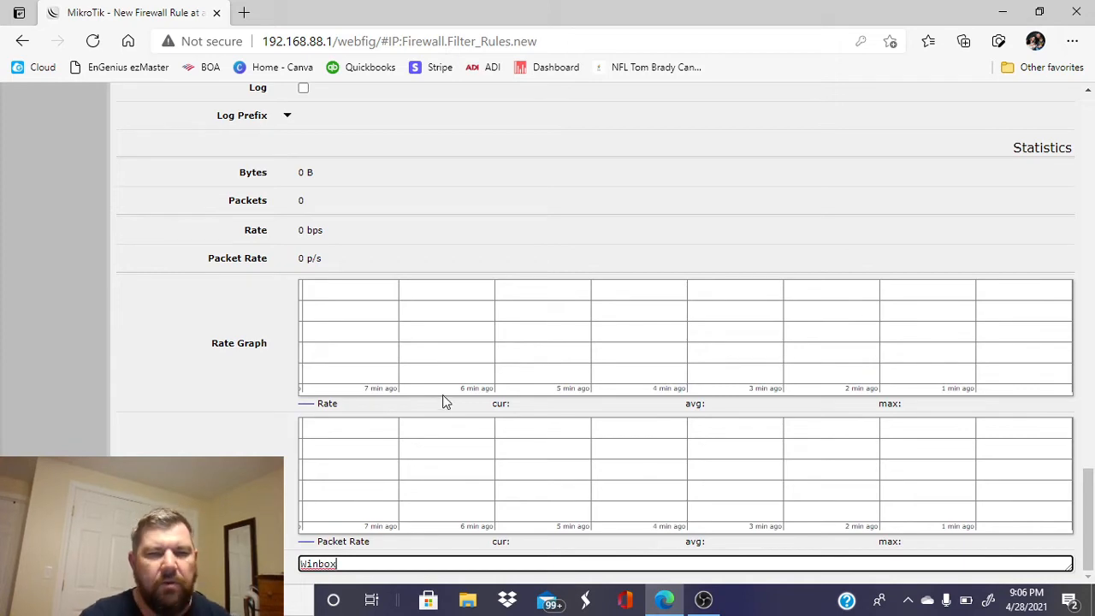
scroll("up", 3)
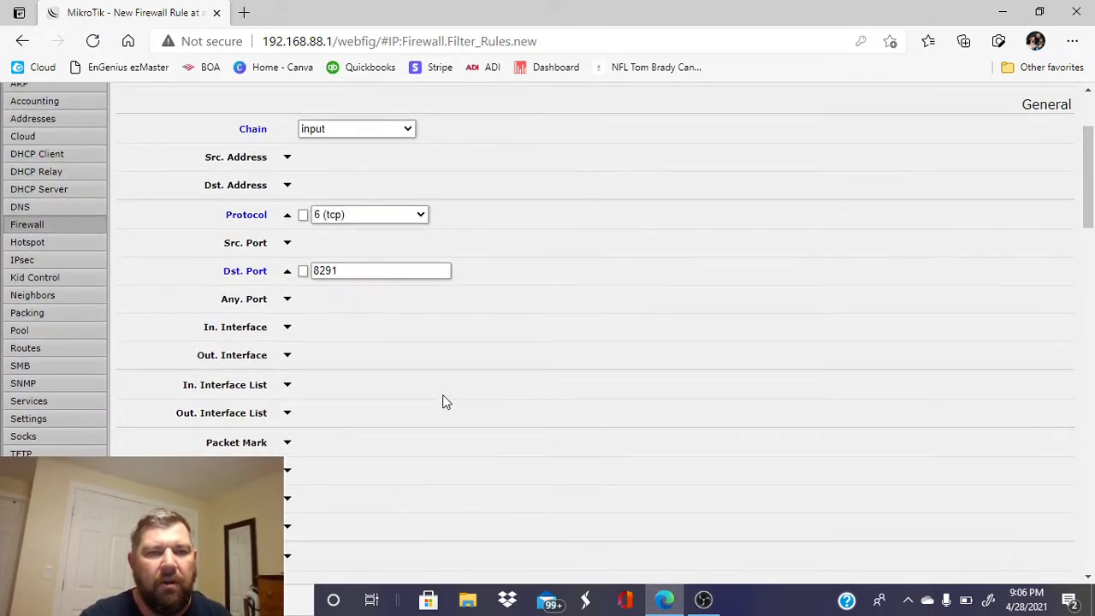
mouse_move(358, 233)
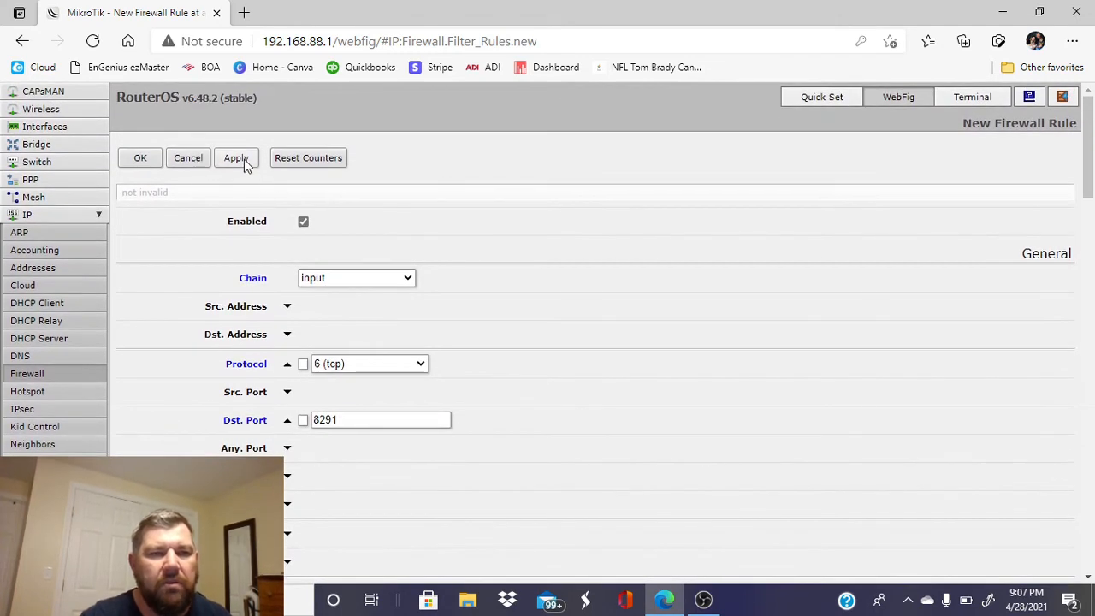
Save the Winbox rule, glance at the NAT rules and return to the filter rules list.
left_click(236, 158)
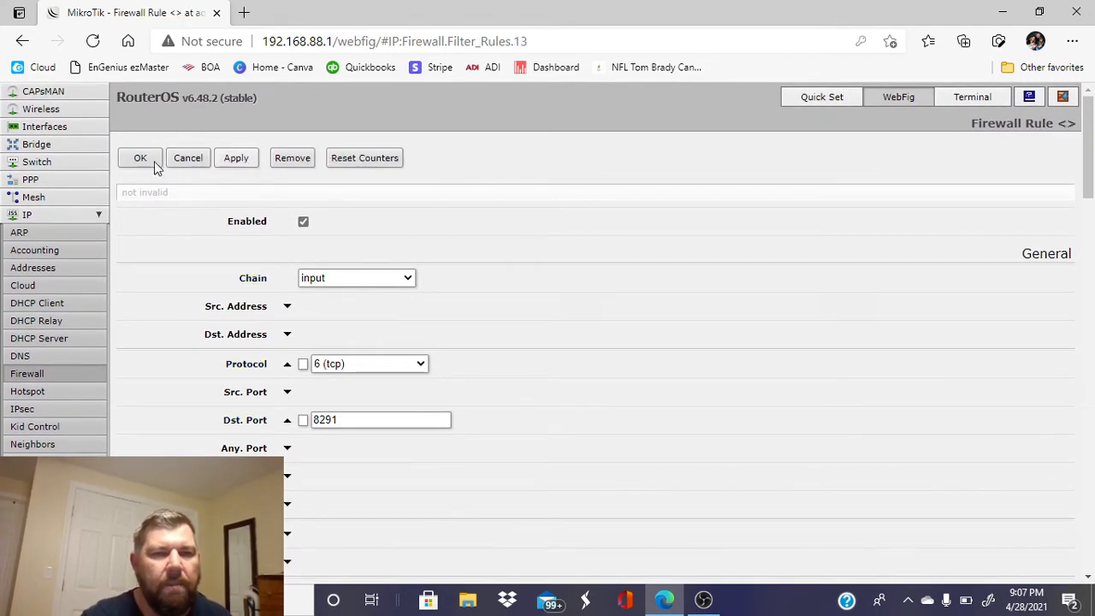
left_click(140, 157)
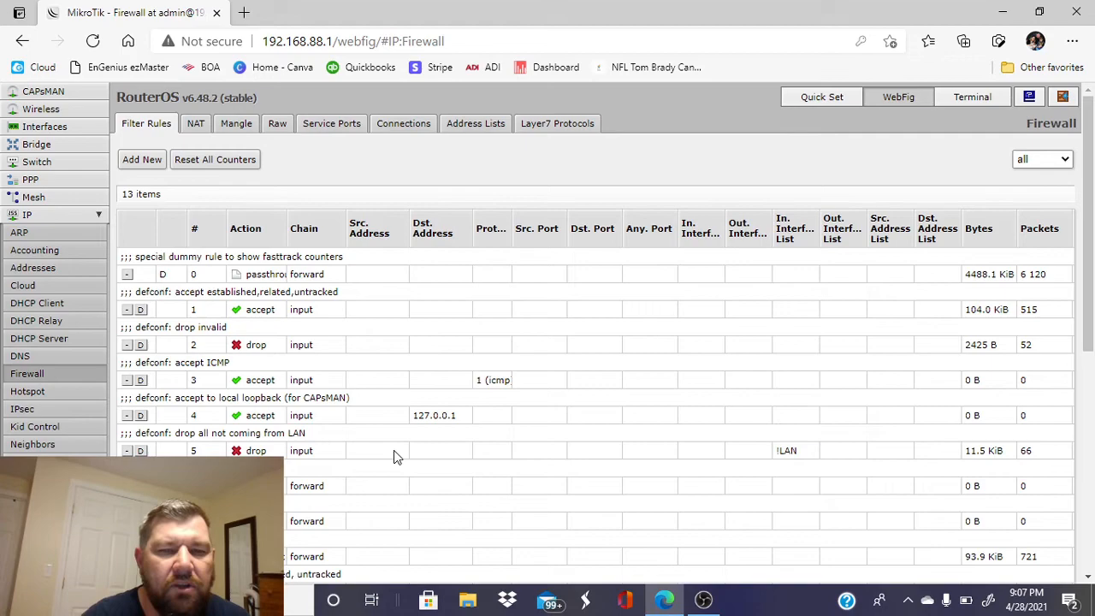
scroll("down", 3)
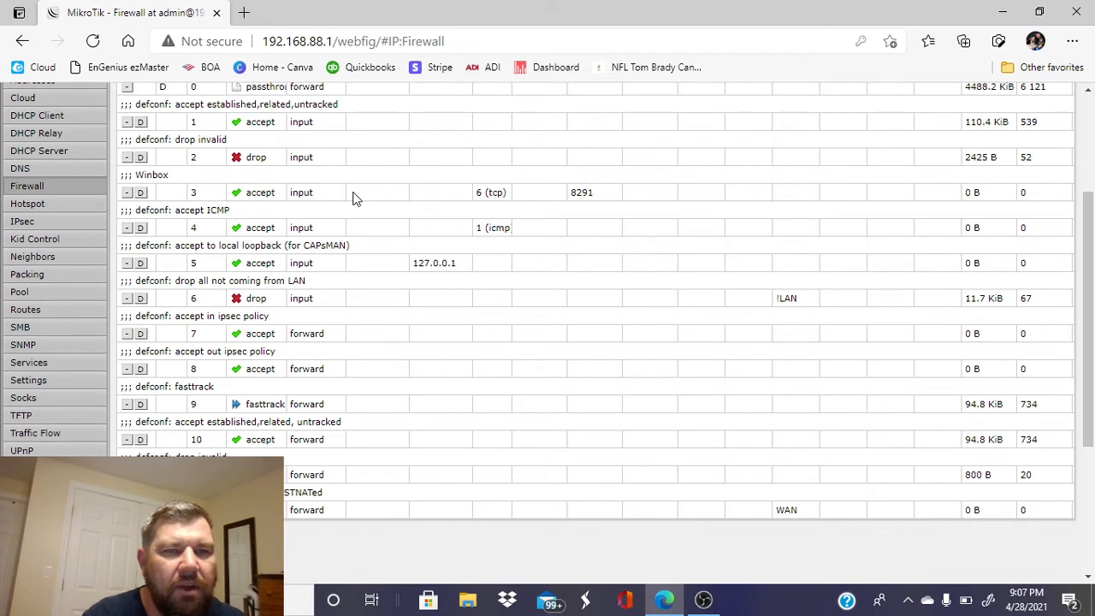
mouse_move(599, 203)
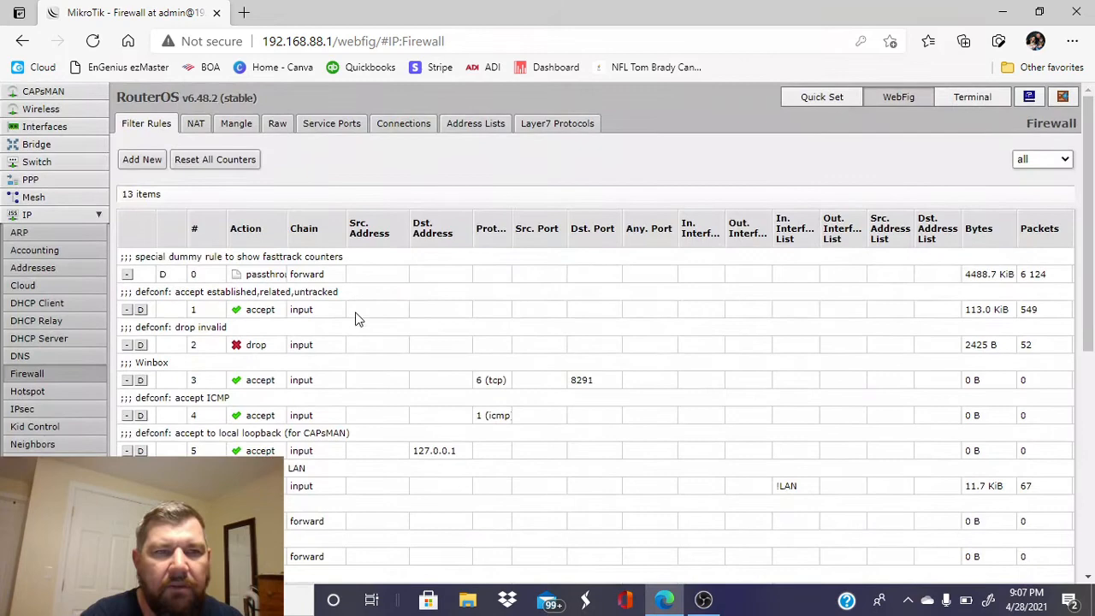
left_click(195, 123)
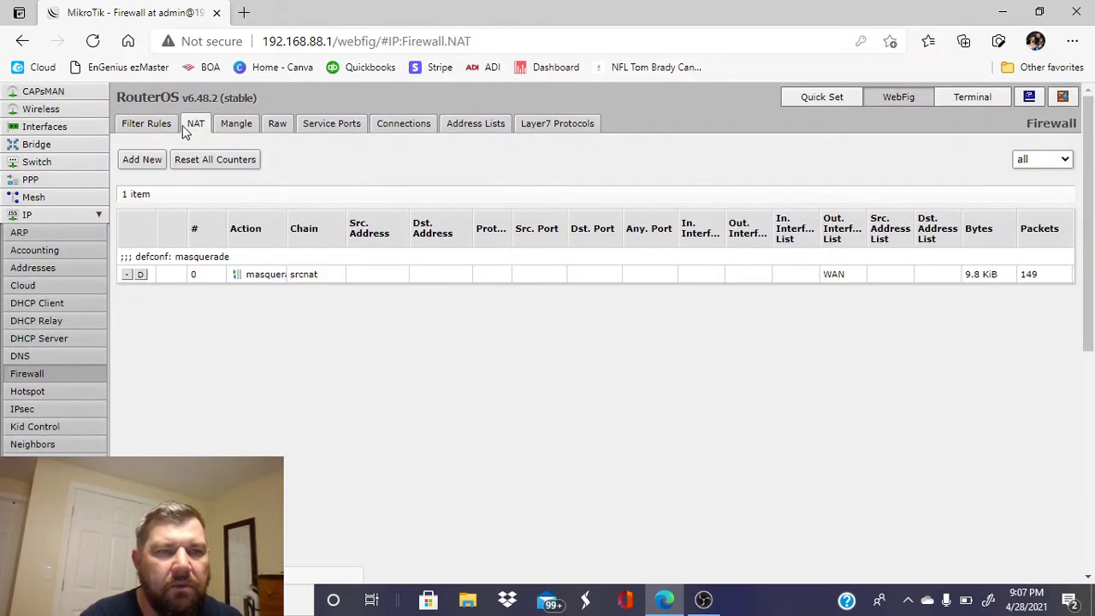
left_click(146, 124)
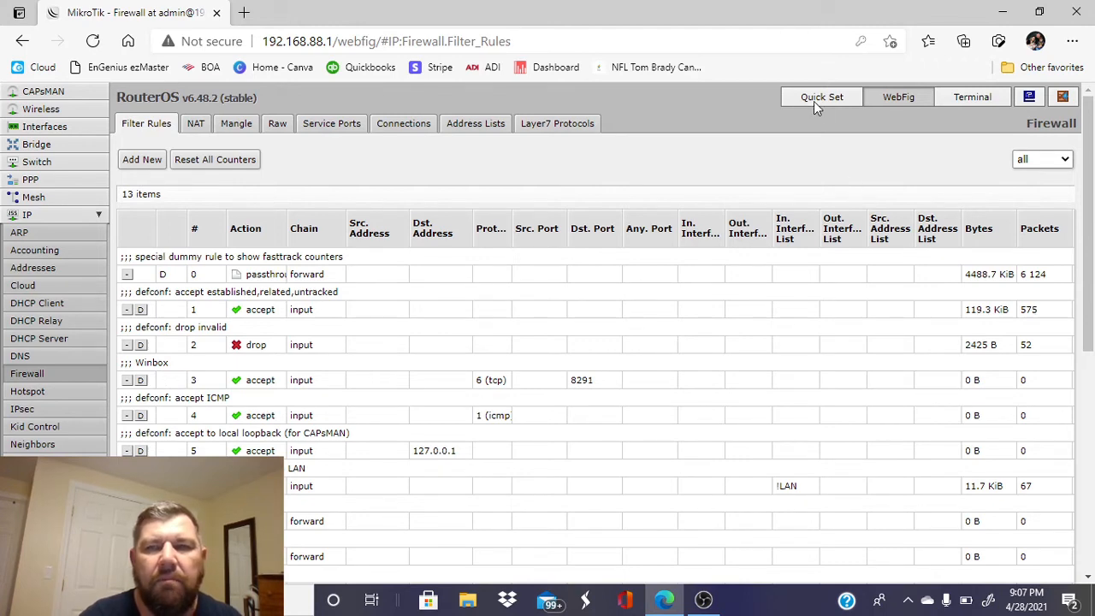
Launch winbox (7).exe from Edge's downloads panel.
left_click(821, 96)
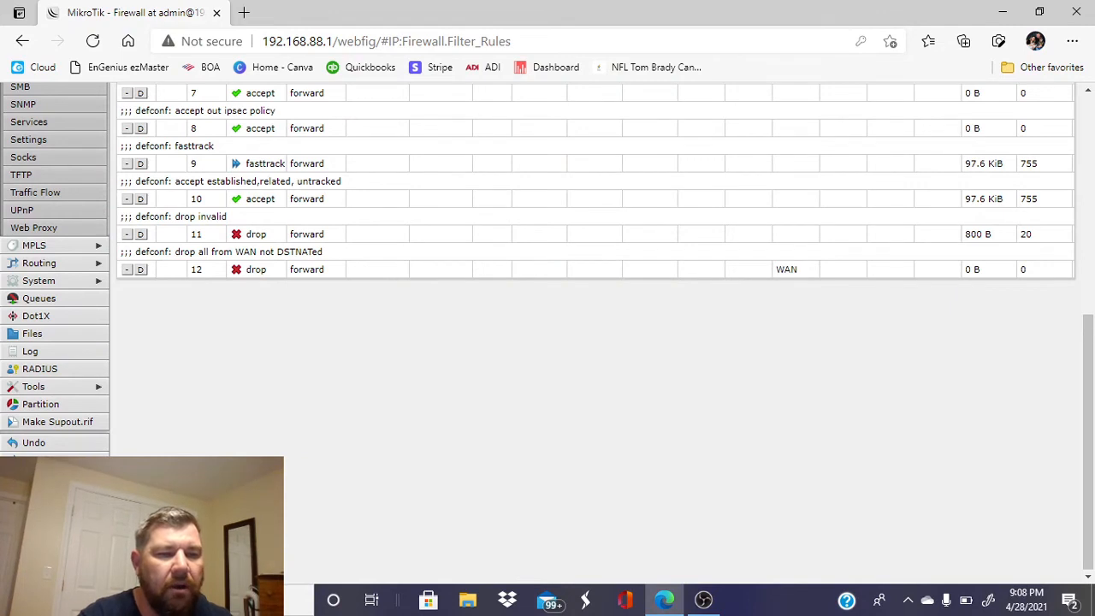
left_click(927, 41)
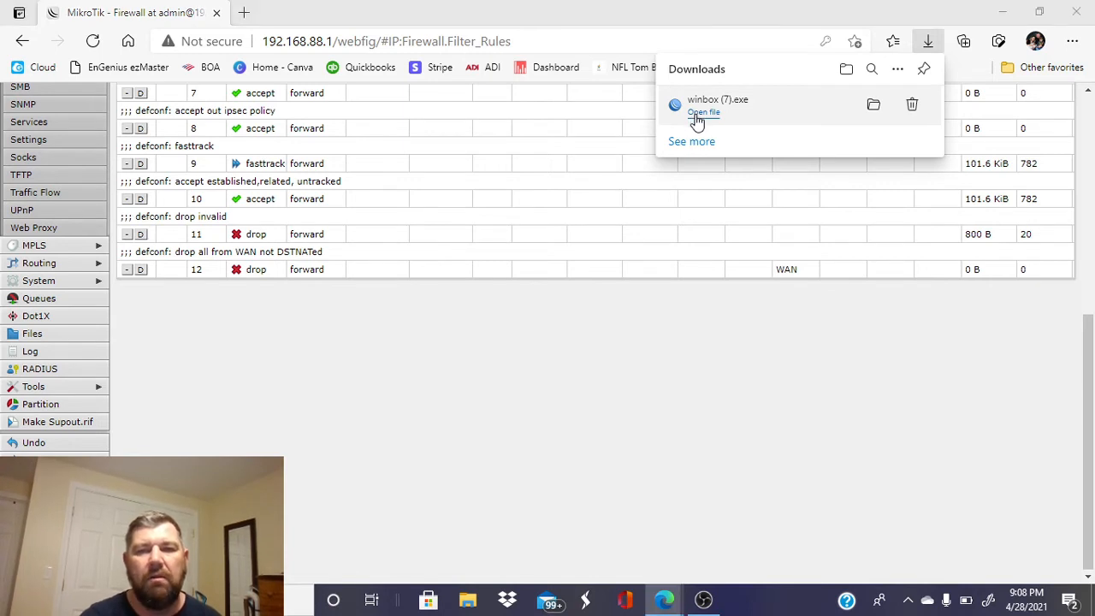
left_click(703, 113)
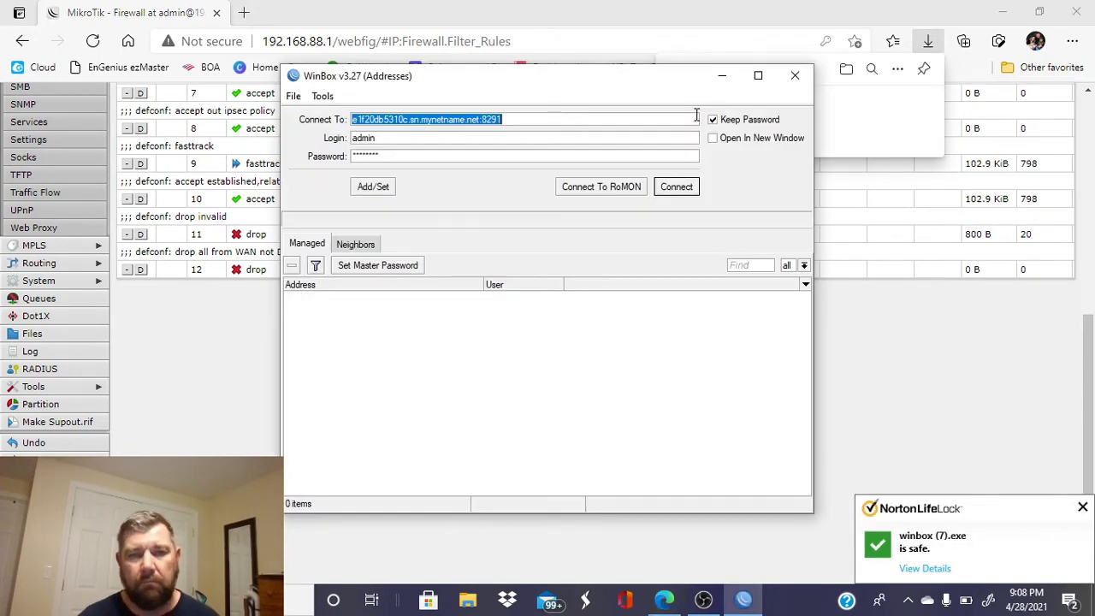
Maximize WinBox and set Connect To to the mynetname.net address ending in :8291, login admin.
left_click(756, 75)
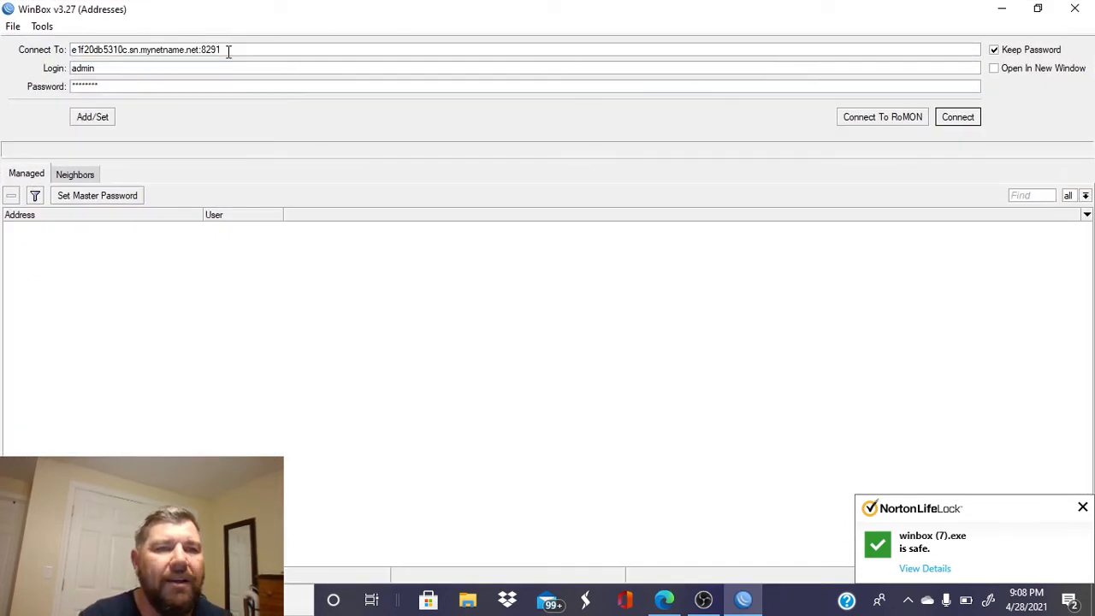
triple_click(146, 48)
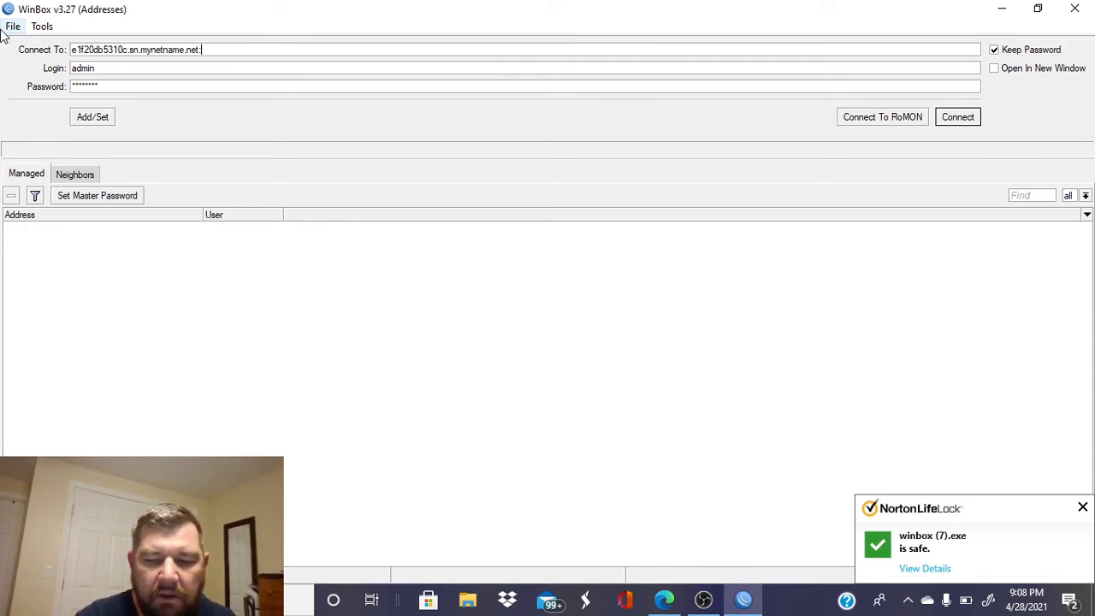
type("8291")
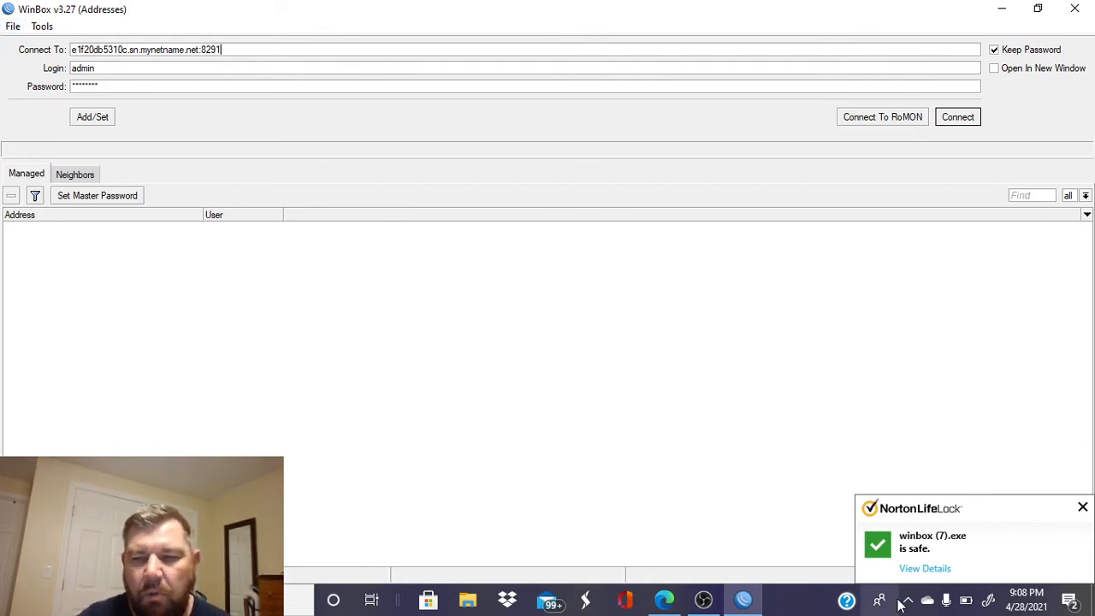
left_click(907, 599)
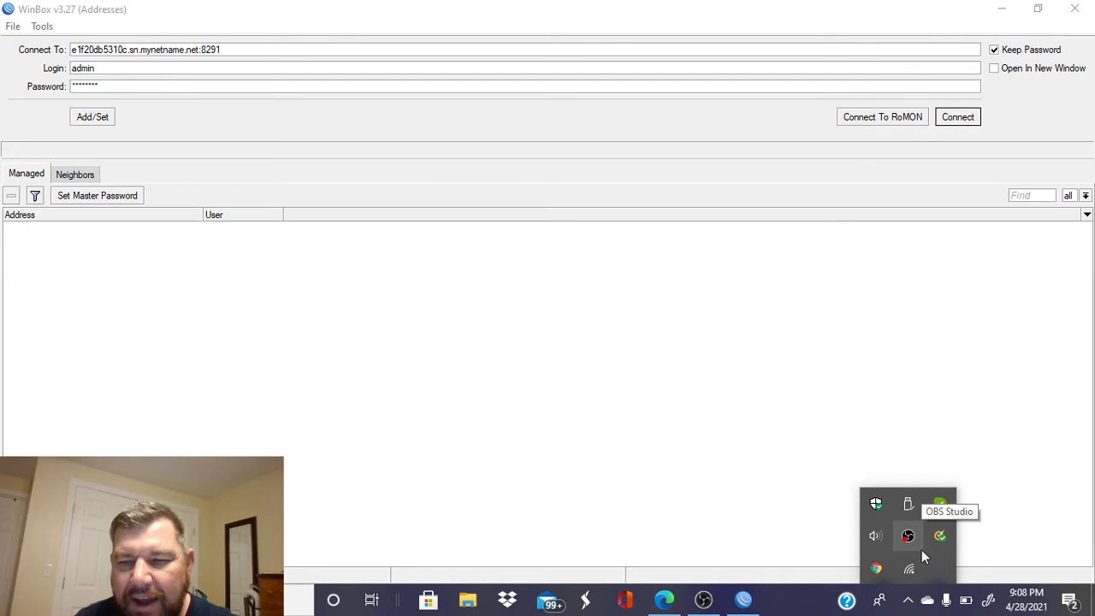
mouse_move(908, 567)
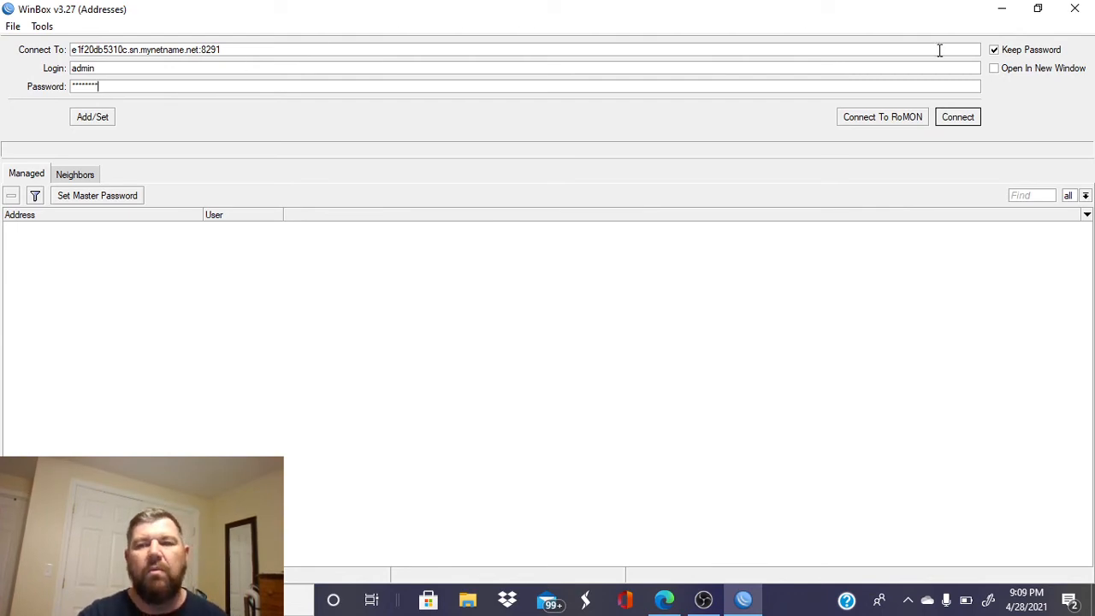
Connect to the hEX S router over the cloud address and view its interface list.
left_click(958, 117)
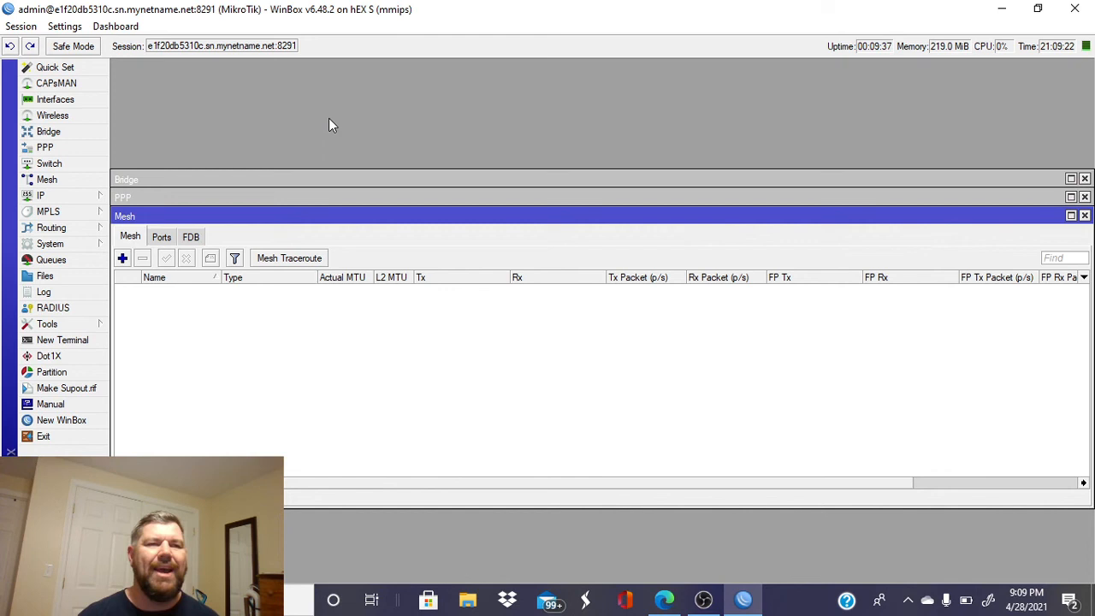
mouse_move(159, 102)
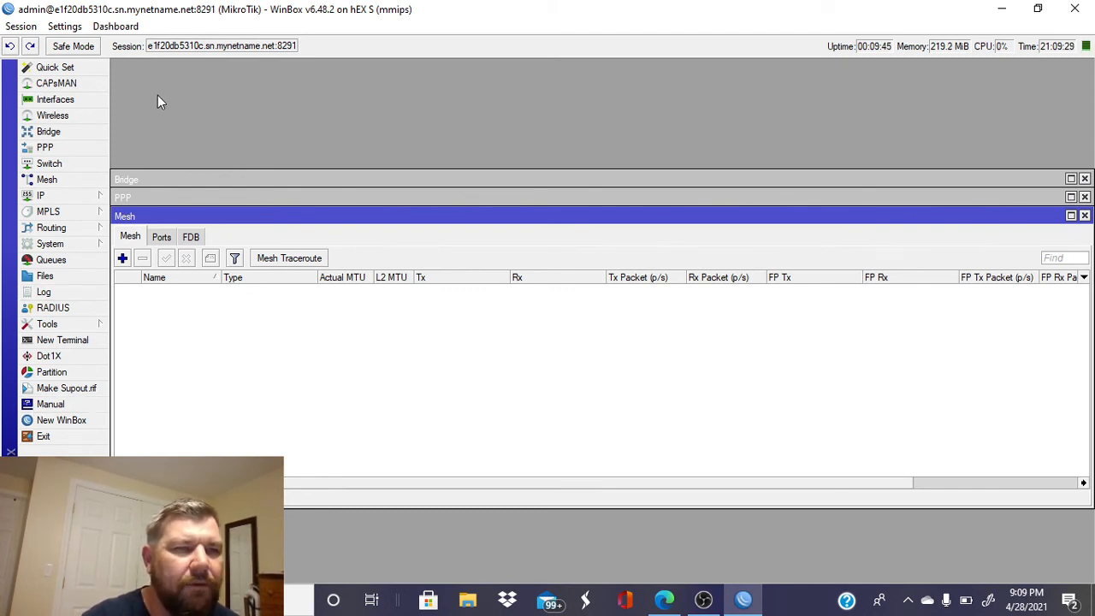
left_click(55, 99)
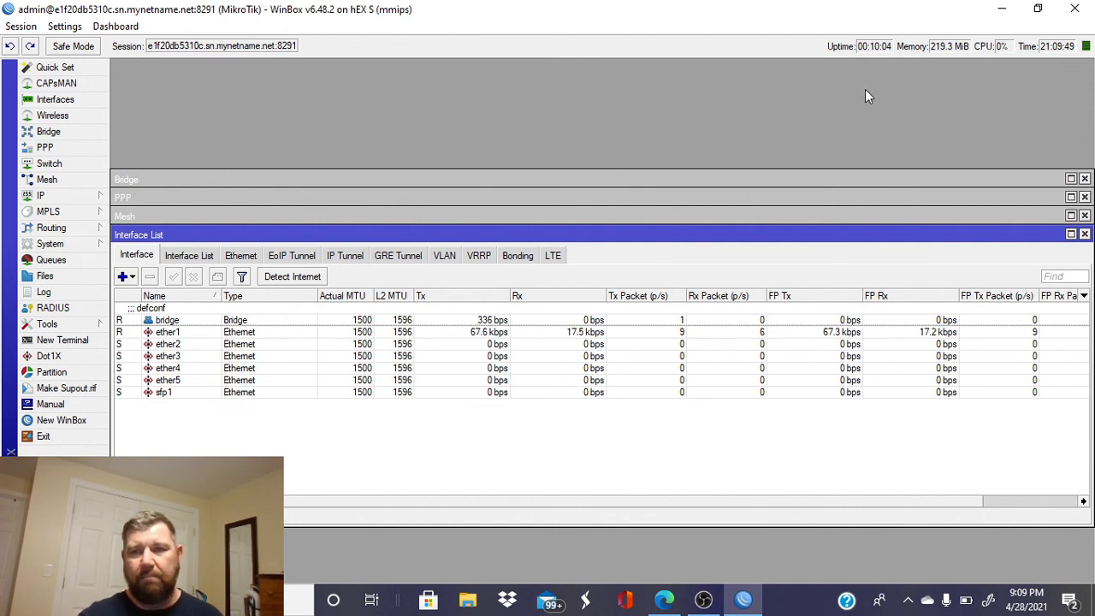
mouse_move(989, 53)
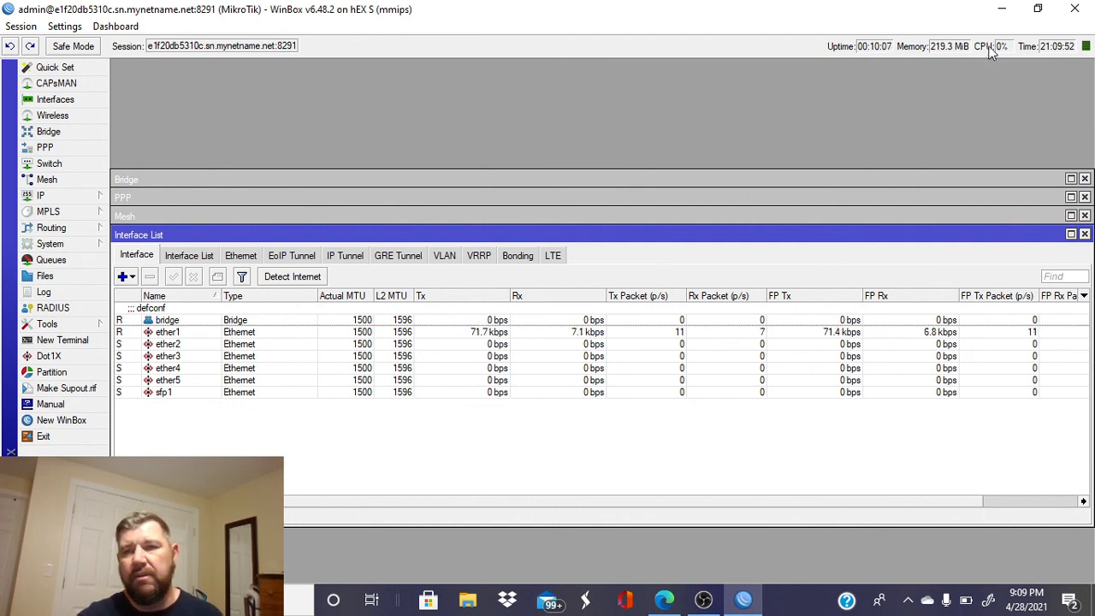